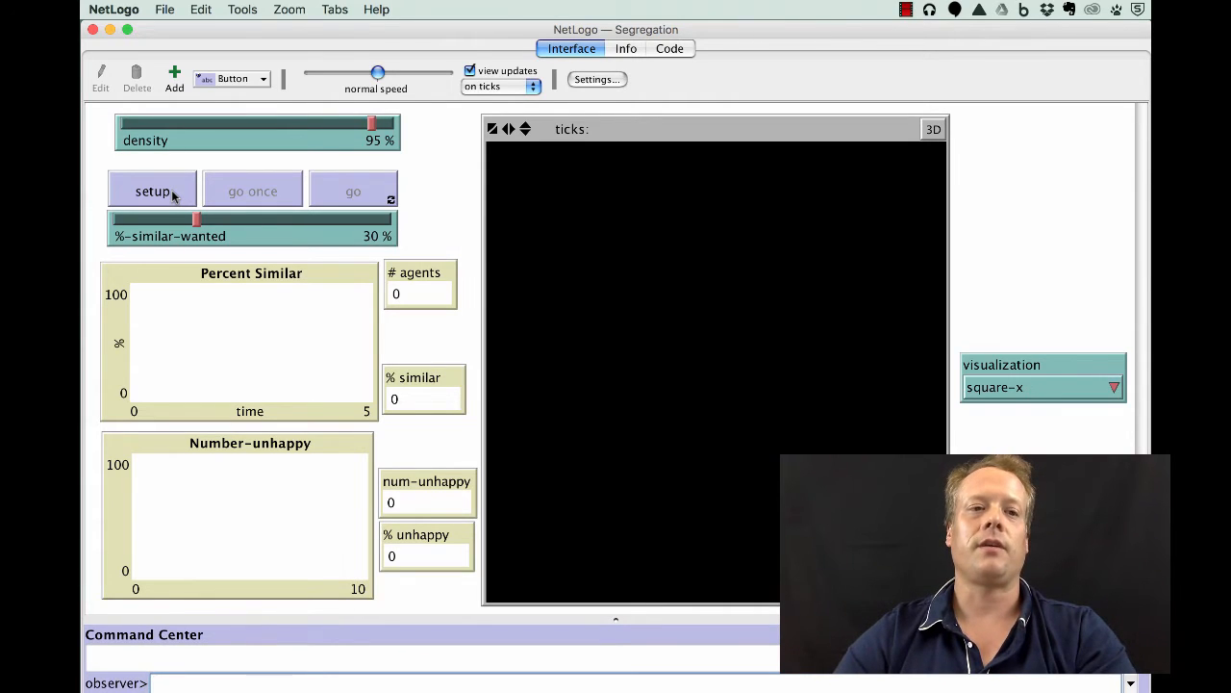
- Populate the world with 2463 randomly mixed red and green agents, 17.1% unhappy at tick zero
left_click(152, 190)
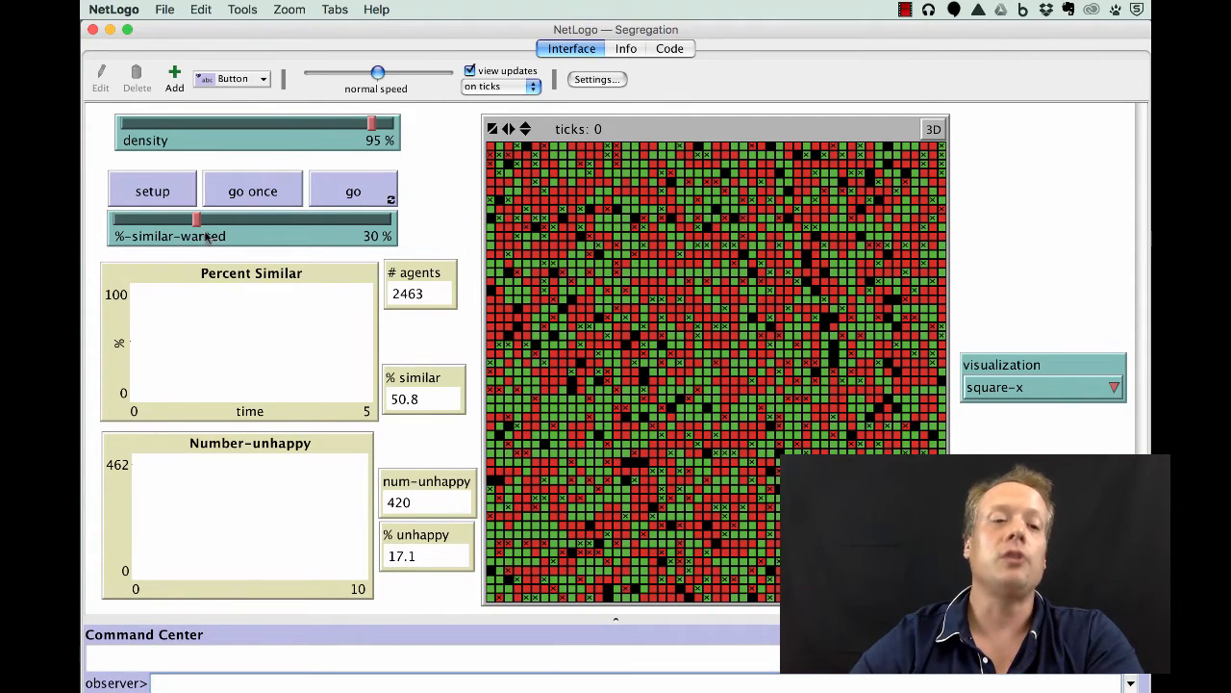
mouse_move(347, 236)
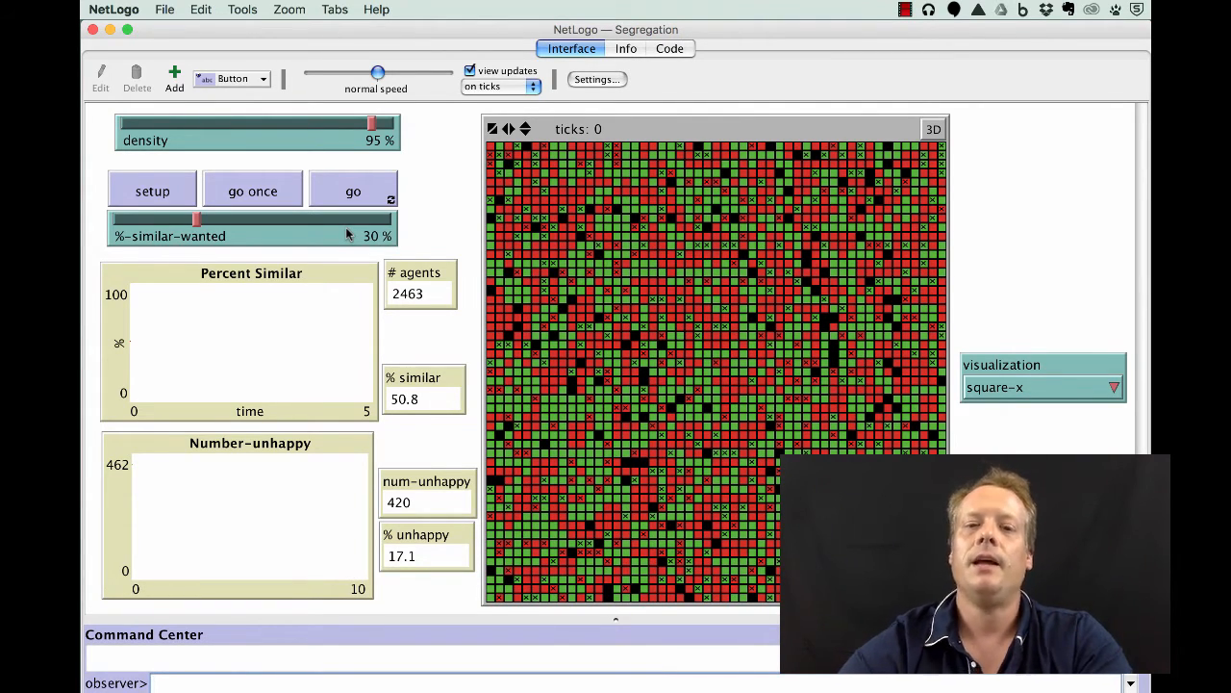
mouse_move(698, 322)
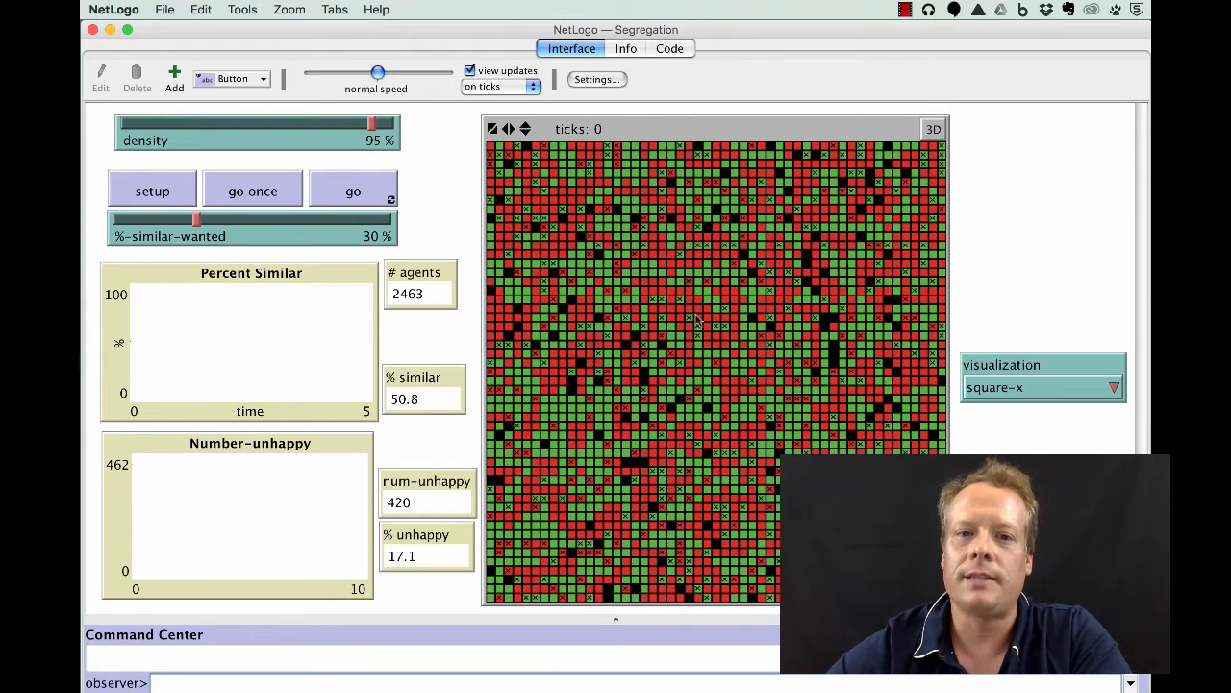
mouse_move(678, 257)
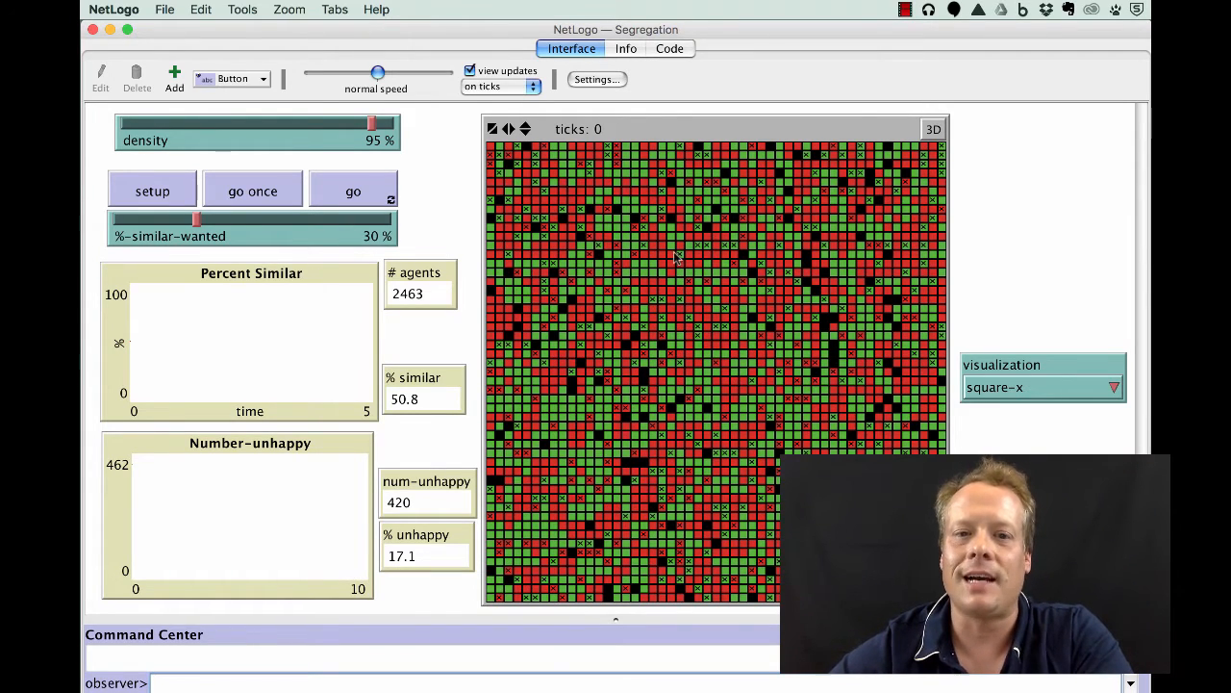
mouse_move(672, 284)
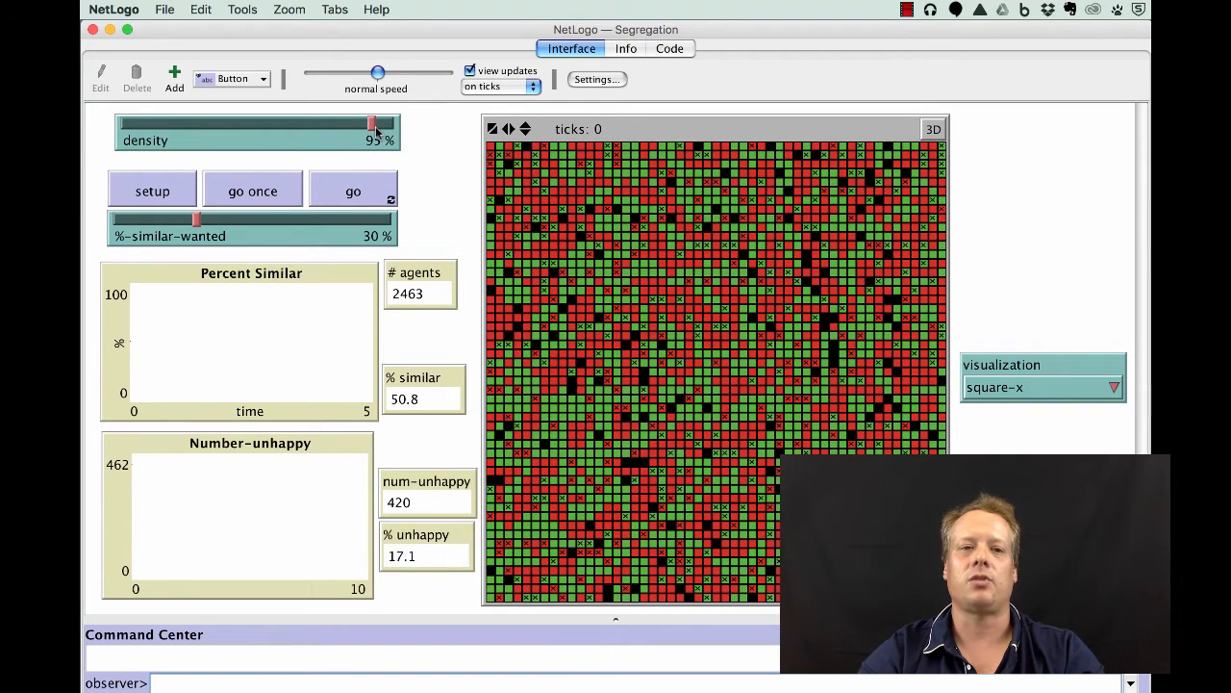
mouse_move(245, 233)
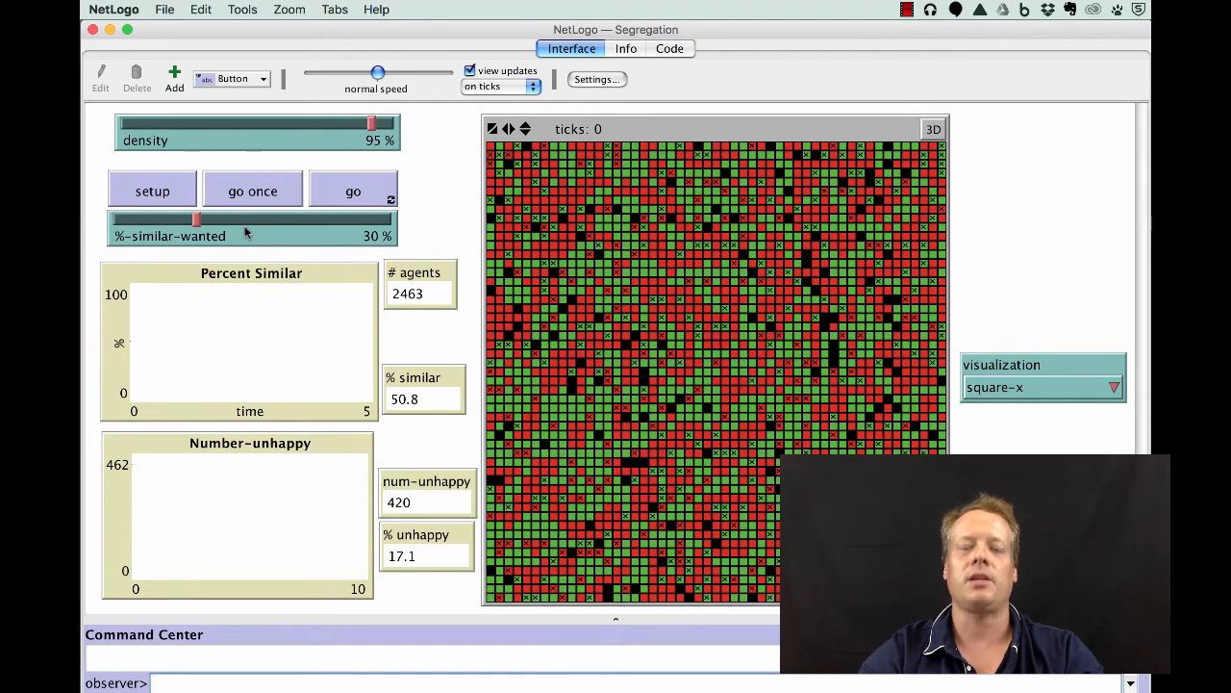
mouse_move(312, 360)
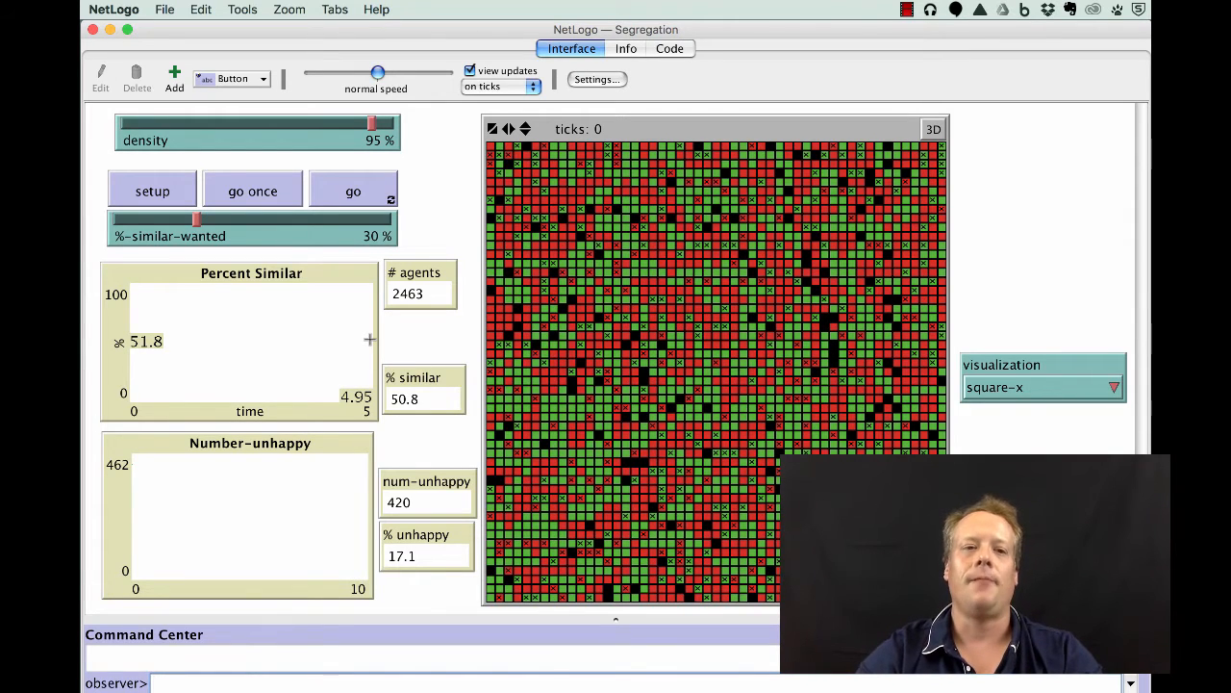
mouse_move(224, 248)
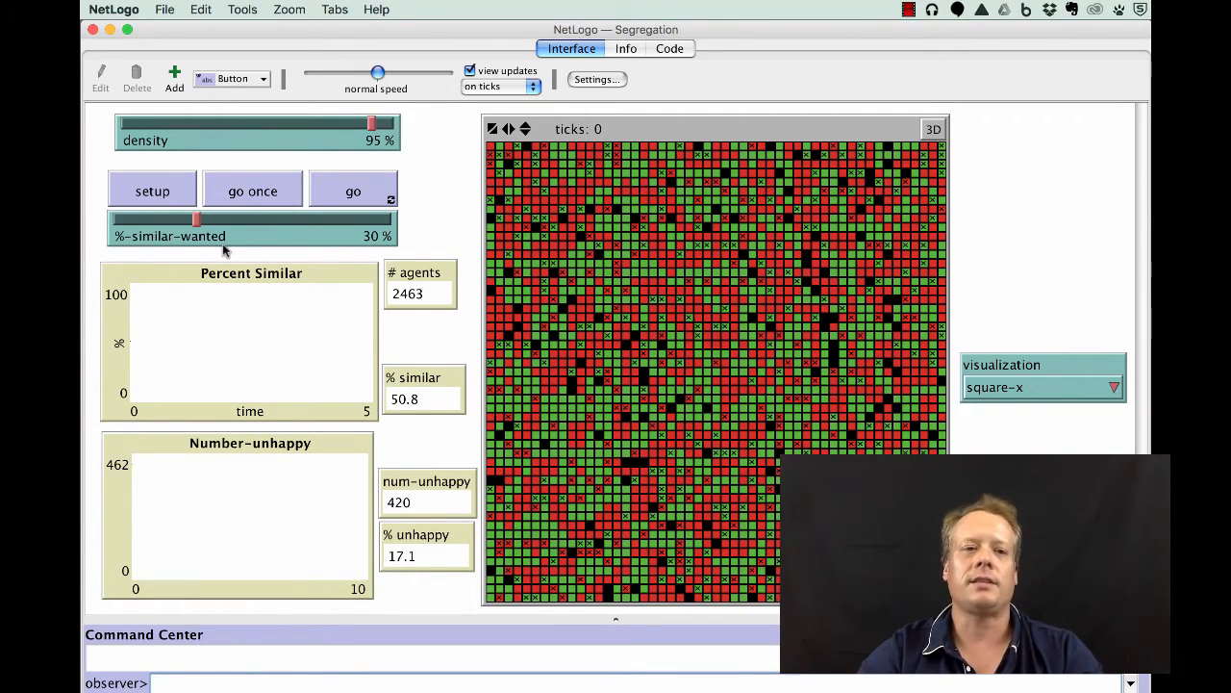
mouse_move(199, 190)
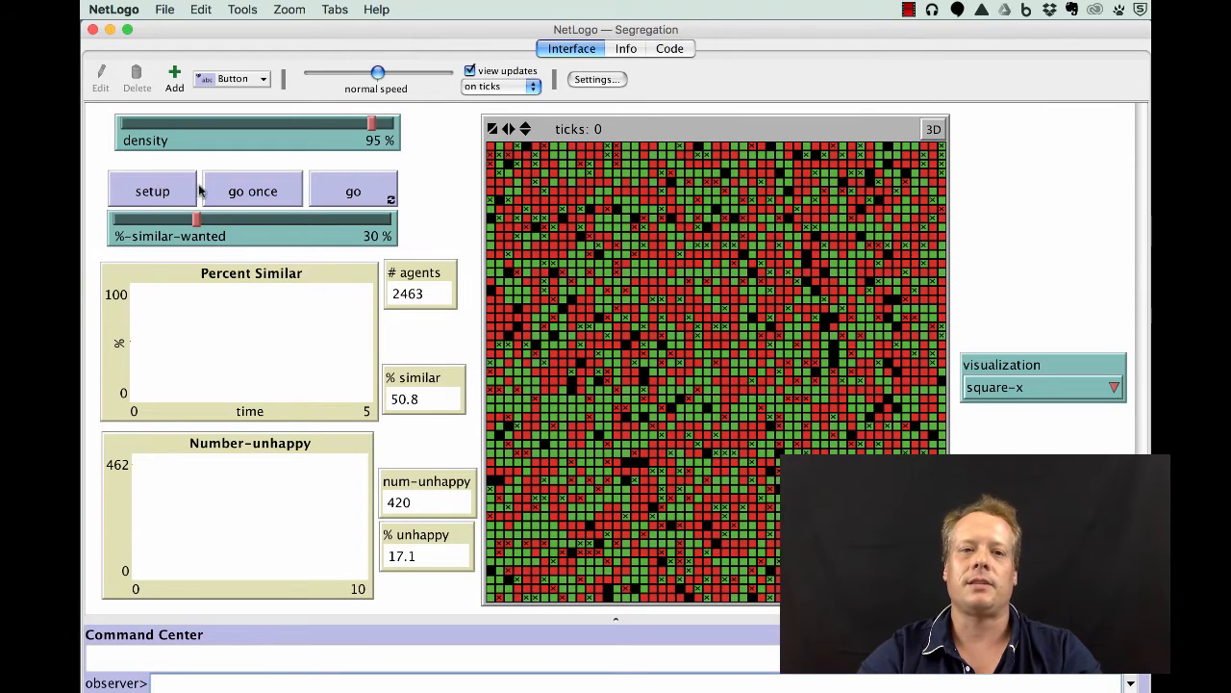
- Run go forever until it stops at tick 19, with 75.3% similar and nobody unhappy
left_click(353, 191)
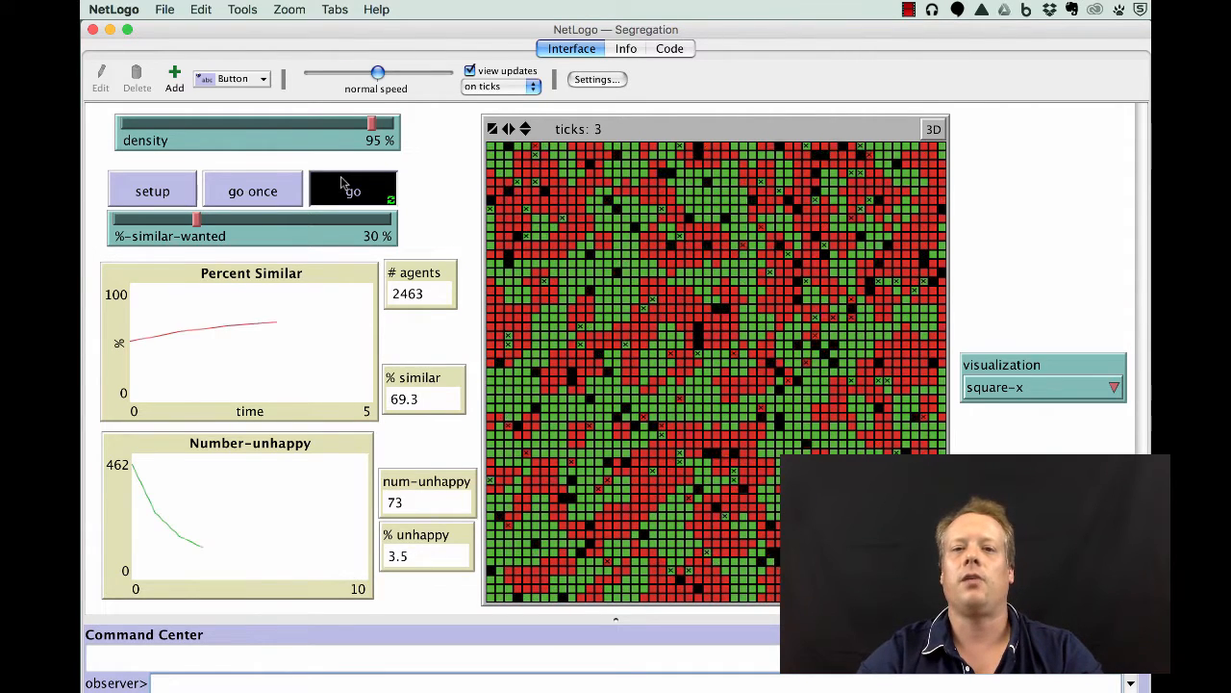
left_click(353, 191)
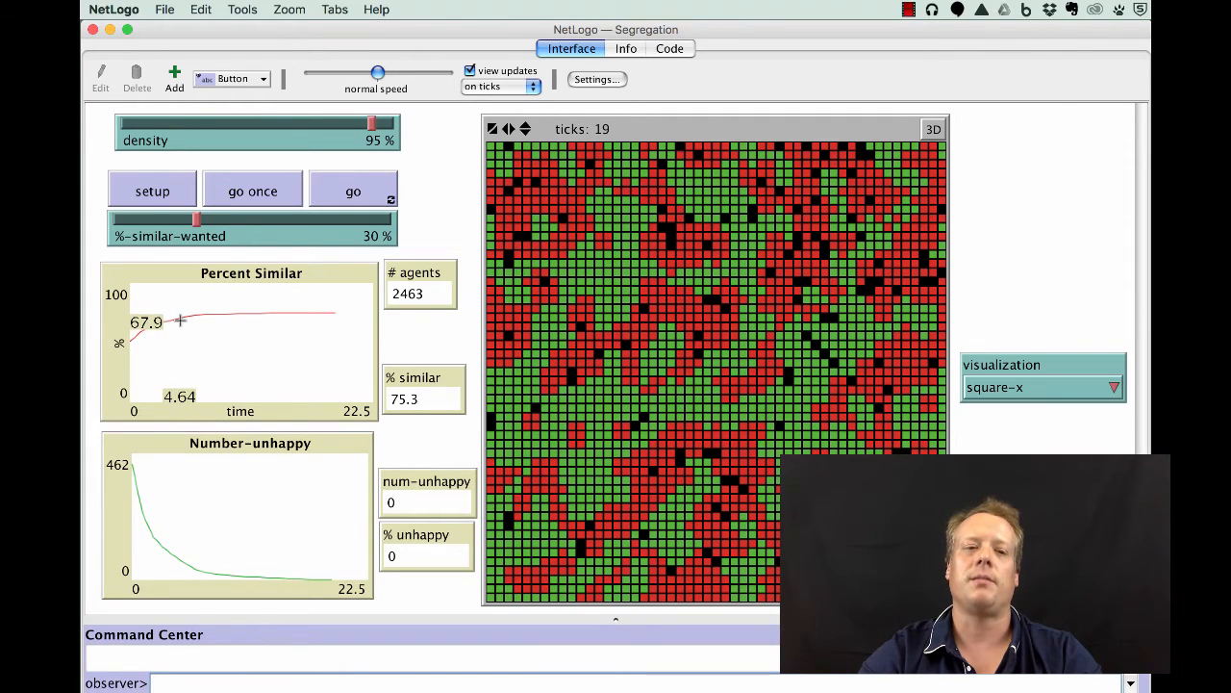
mouse_move(310, 309)
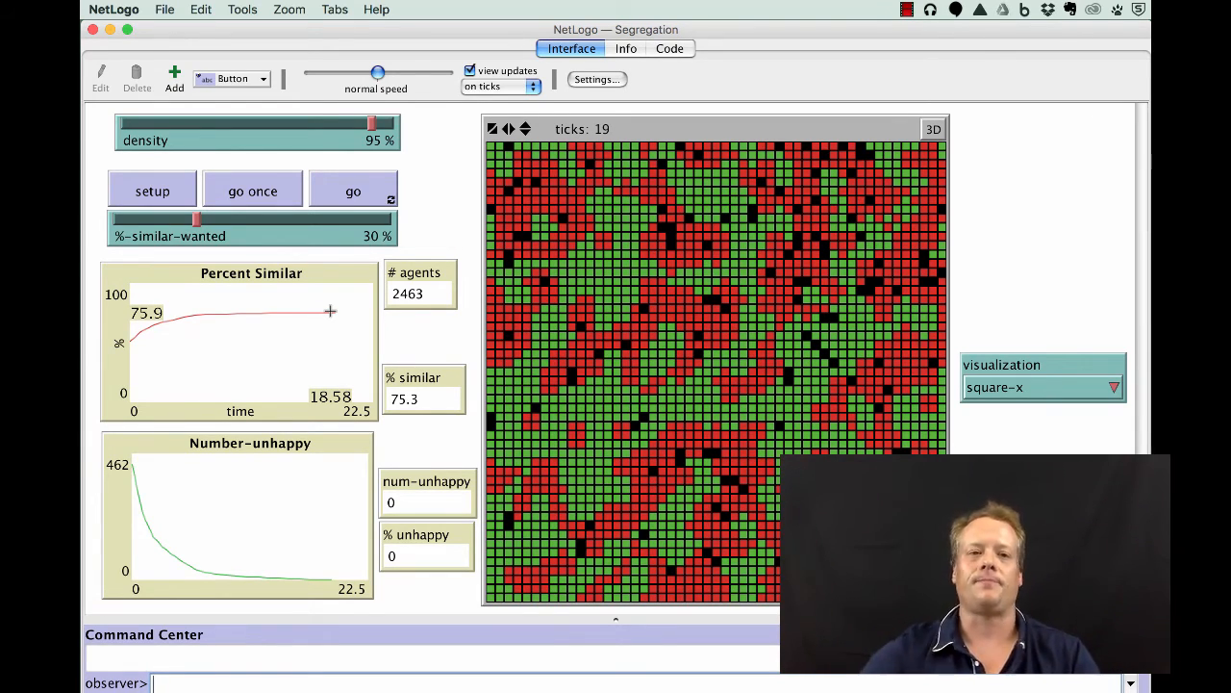
- Set up a fresh 2482-agent population and run it to tick 18 at 72.5% similar
left_click(152, 190)
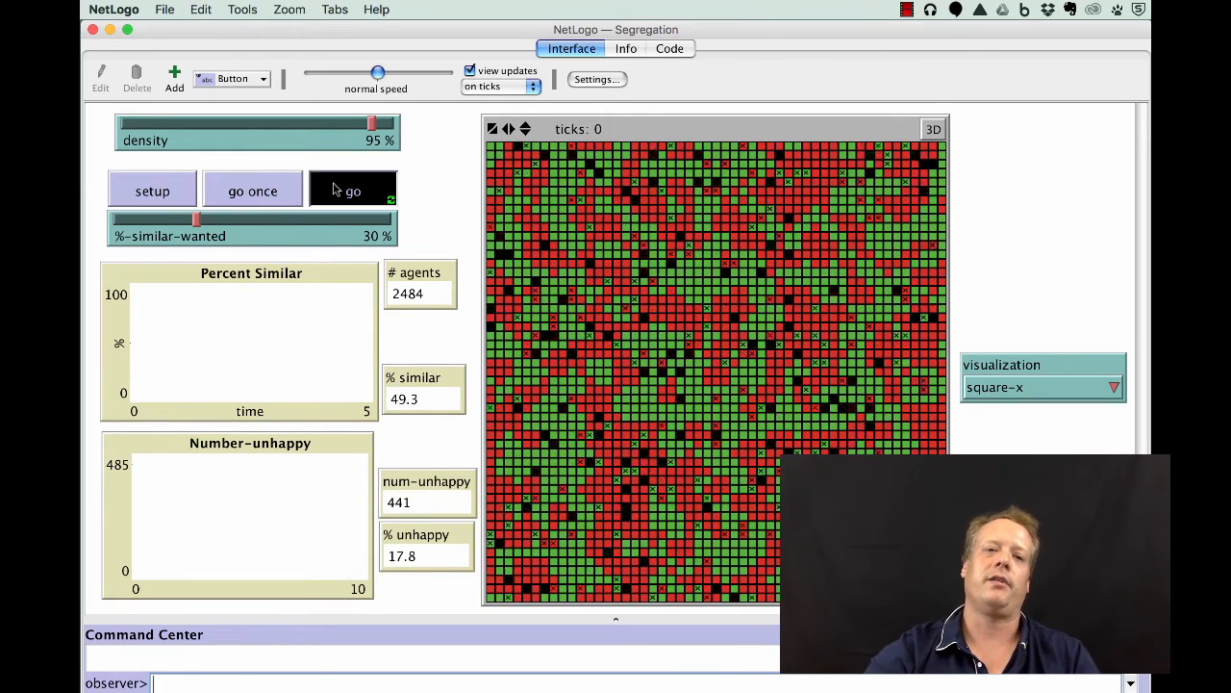
left_click(353, 190)
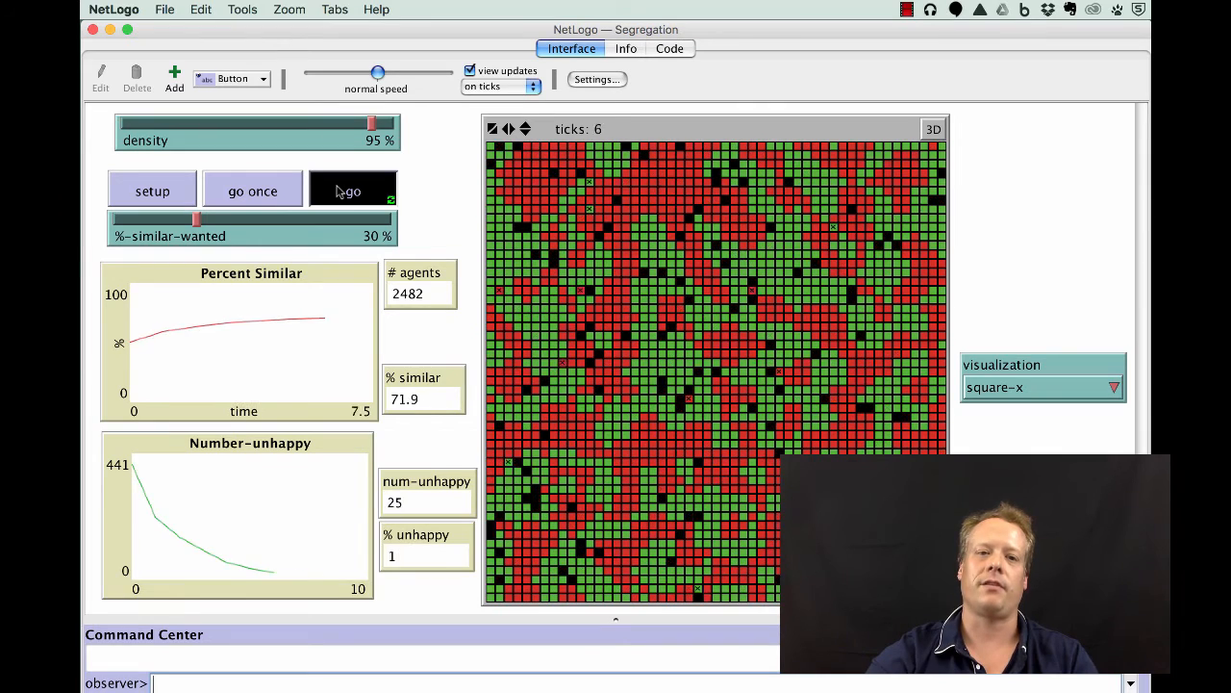
left_click(354, 191)
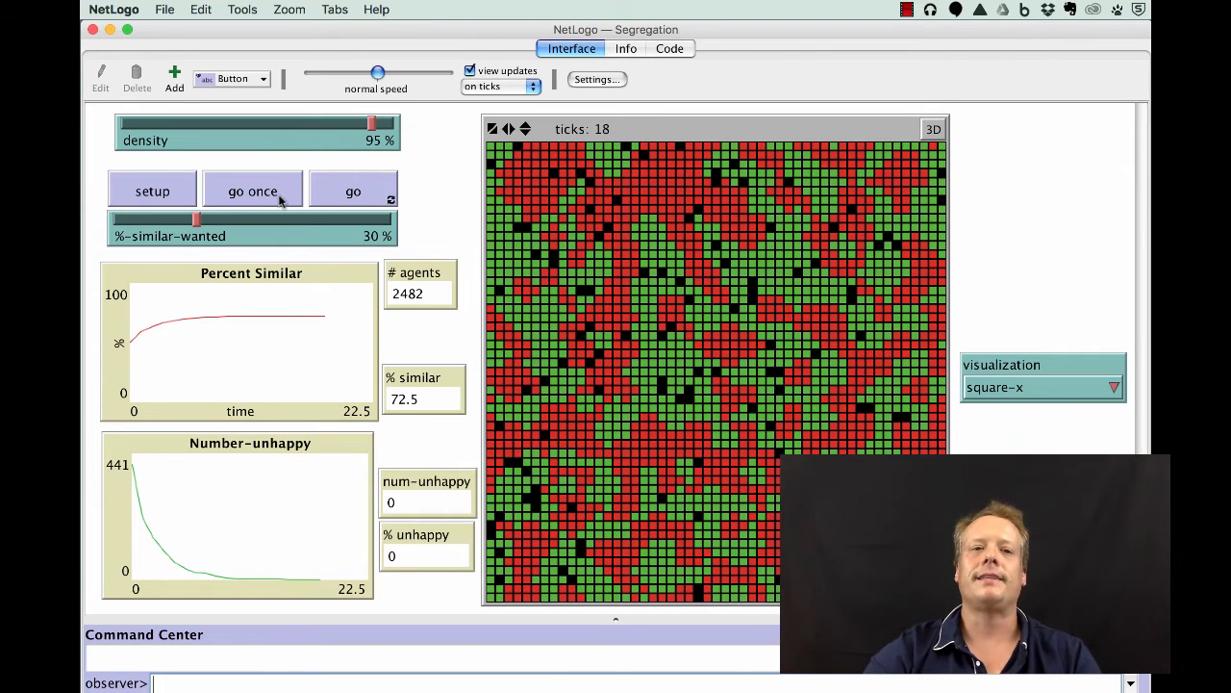
- Create a new 2459-agent population, slow the speed, and run to tick 14 at 77.5% similar
left_click(152, 191)
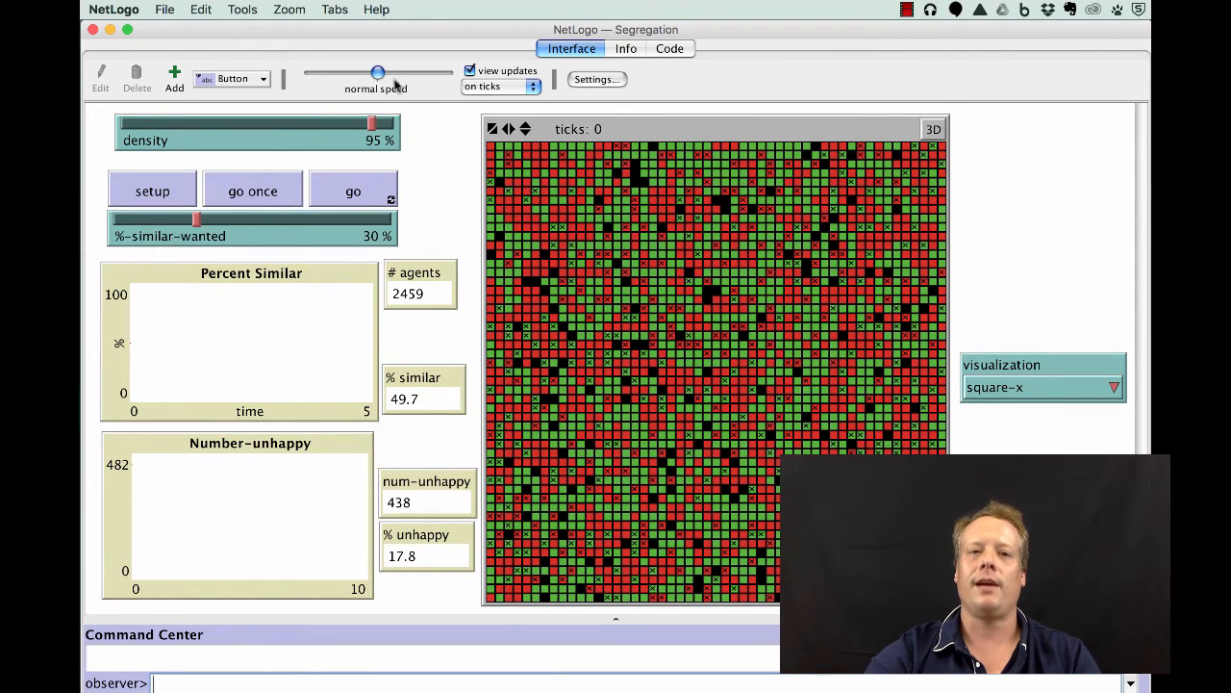
left_click_drag(377, 73, 325, 73)
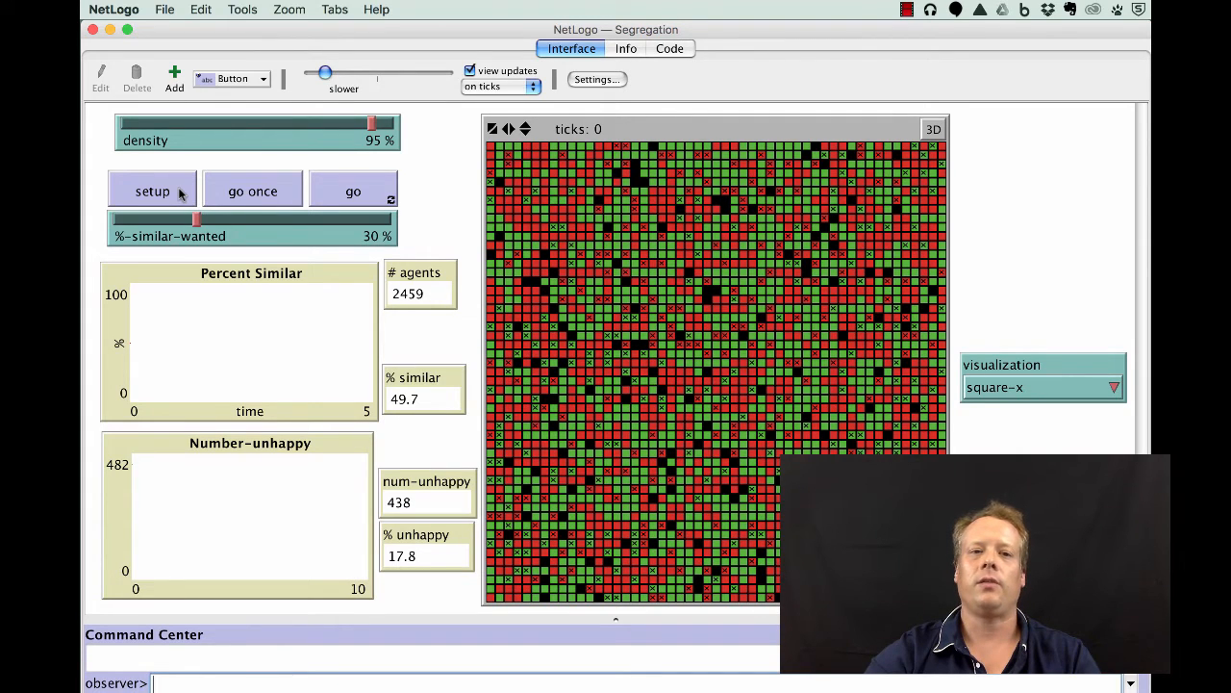
left_click(353, 191)
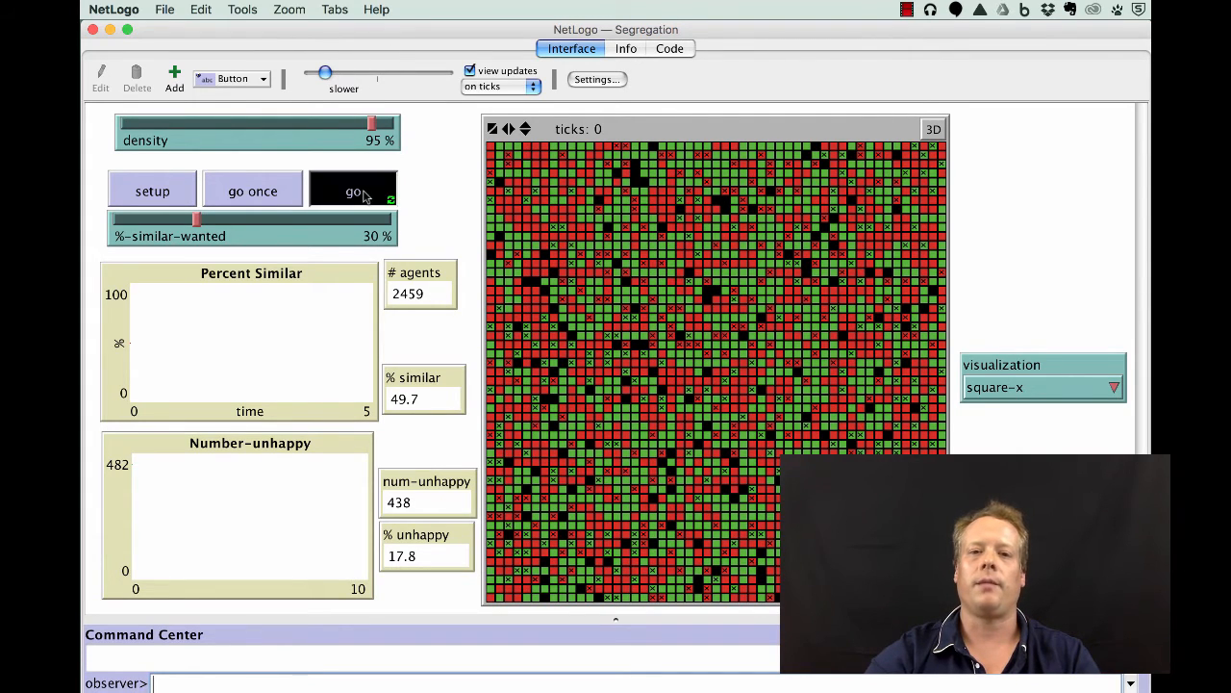
left_click(353, 190)
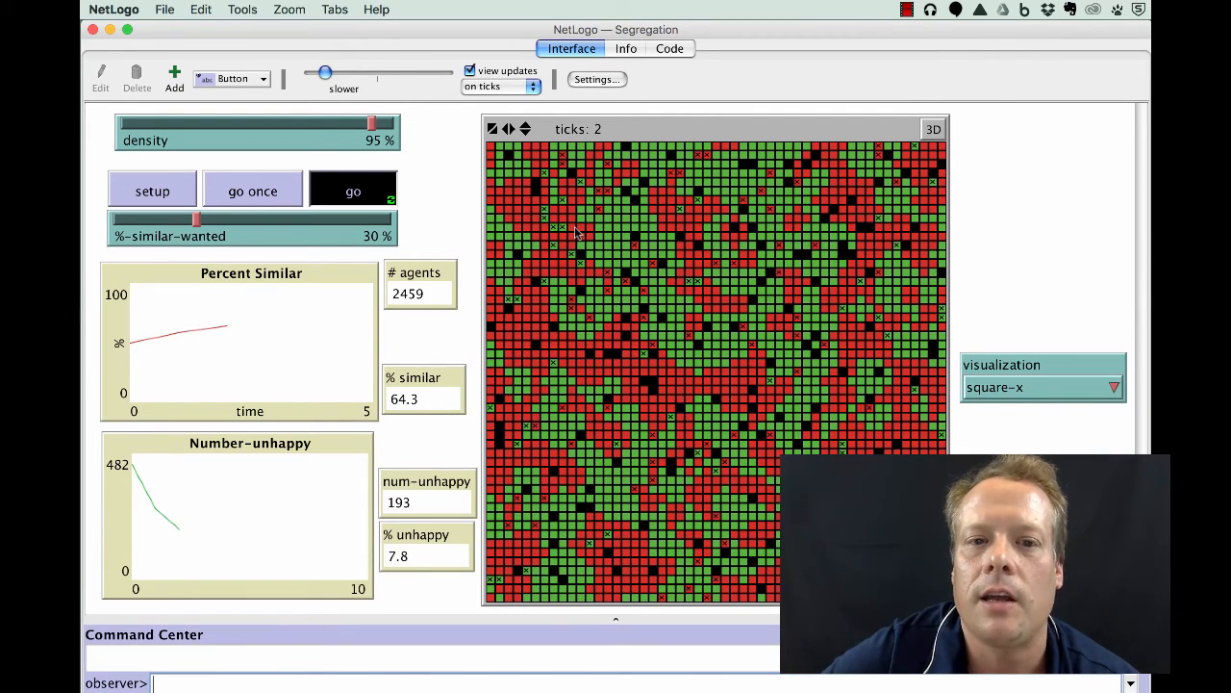
left_click(353, 190)
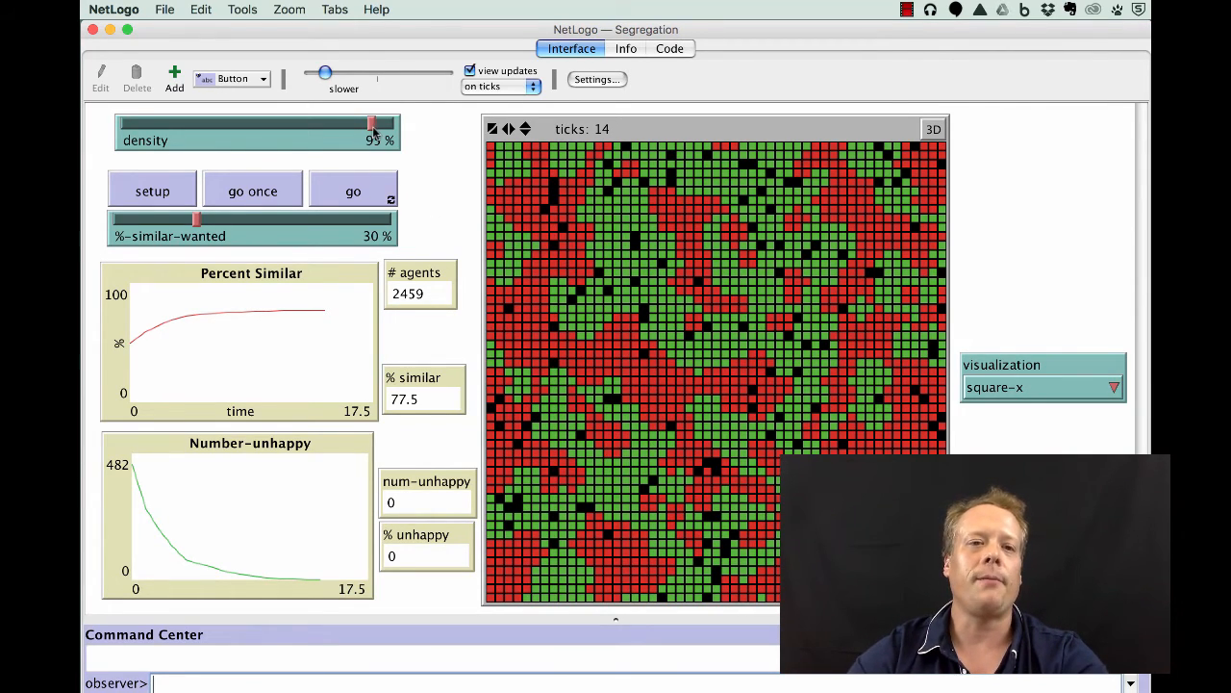
- Adjust the density slider, generate a fresh population, restore normal speed, and start the run
left_click_drag(373, 125, 323, 126)
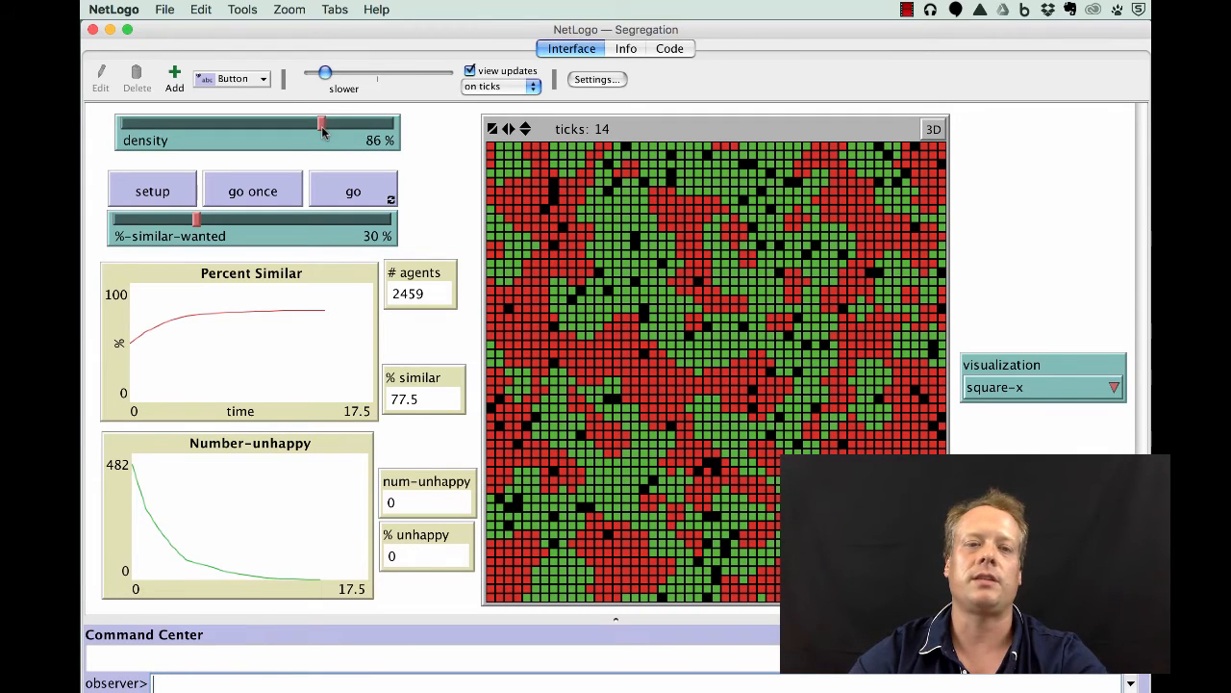
left_click(152, 190)
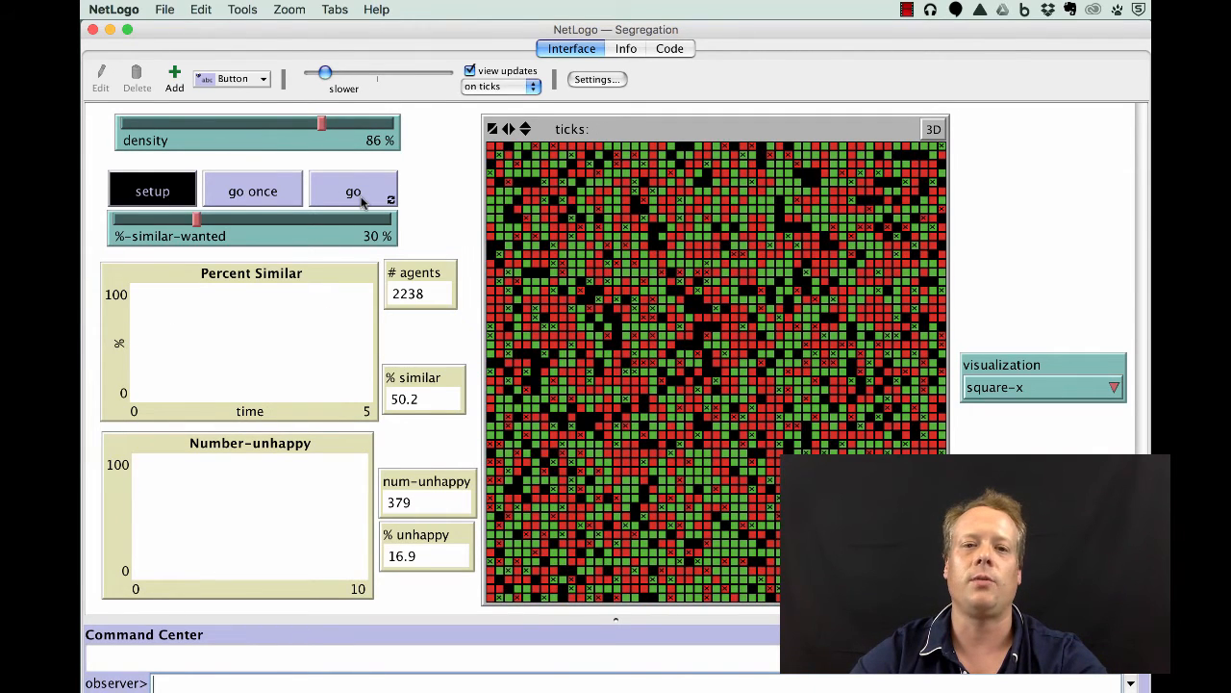
left_click(152, 190)
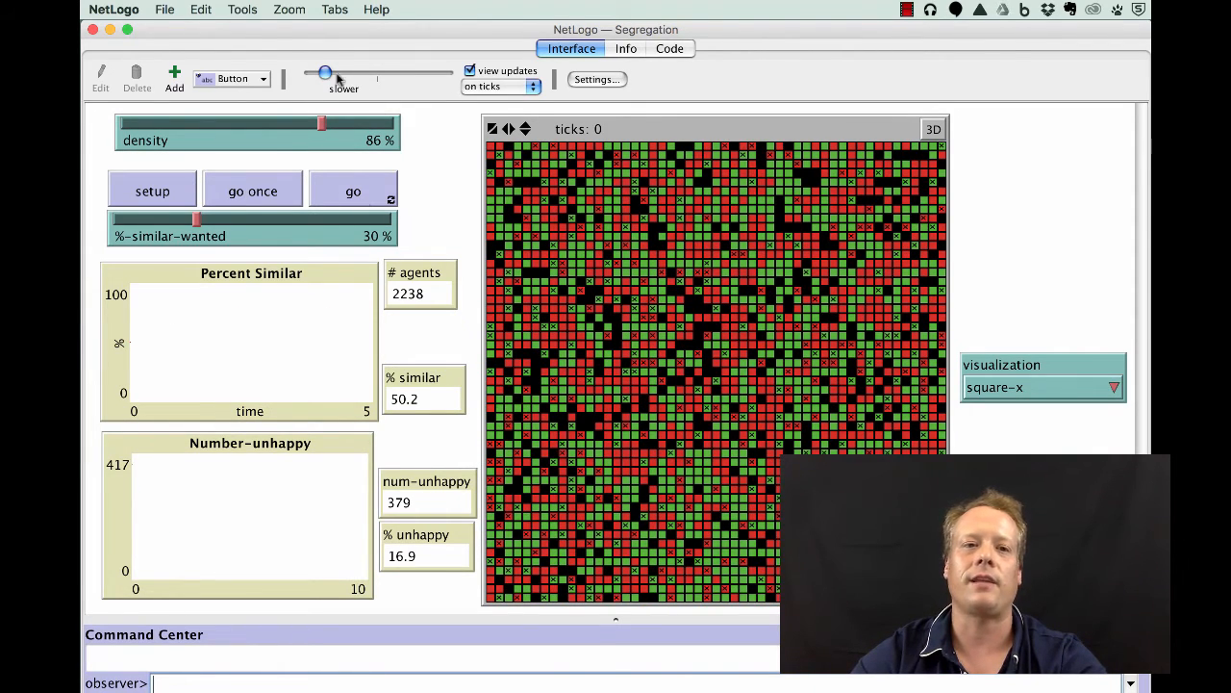
left_click_drag(324, 72, 378, 72)
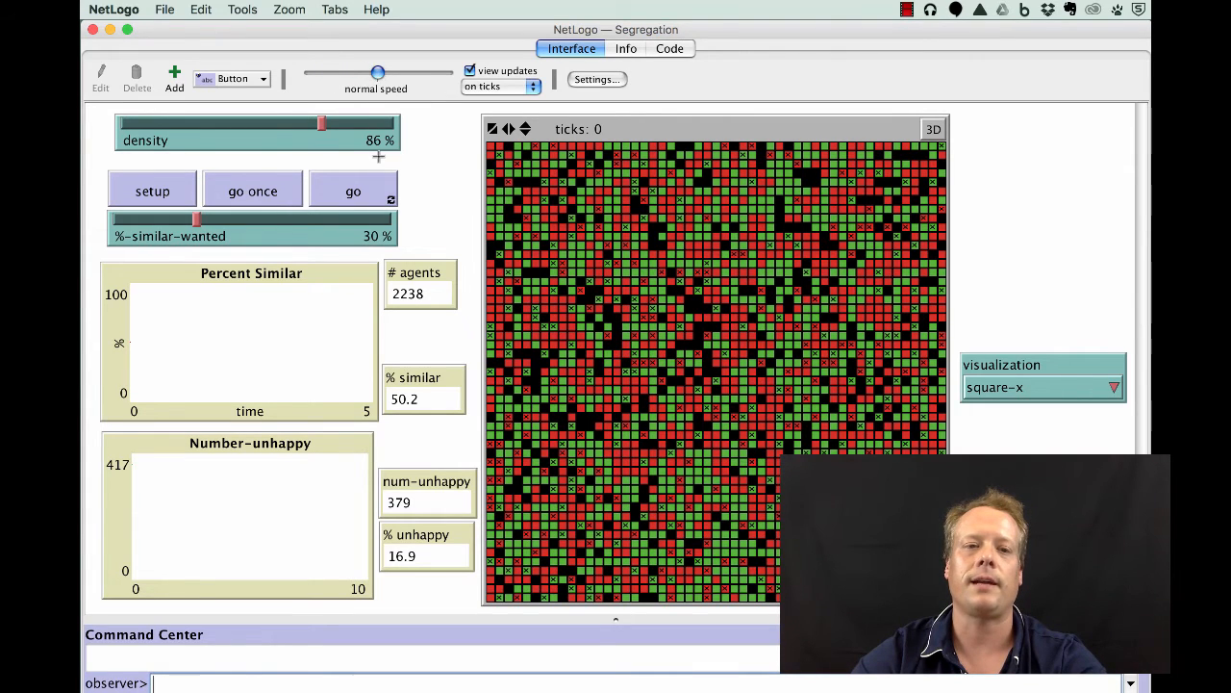
left_click(353, 191)
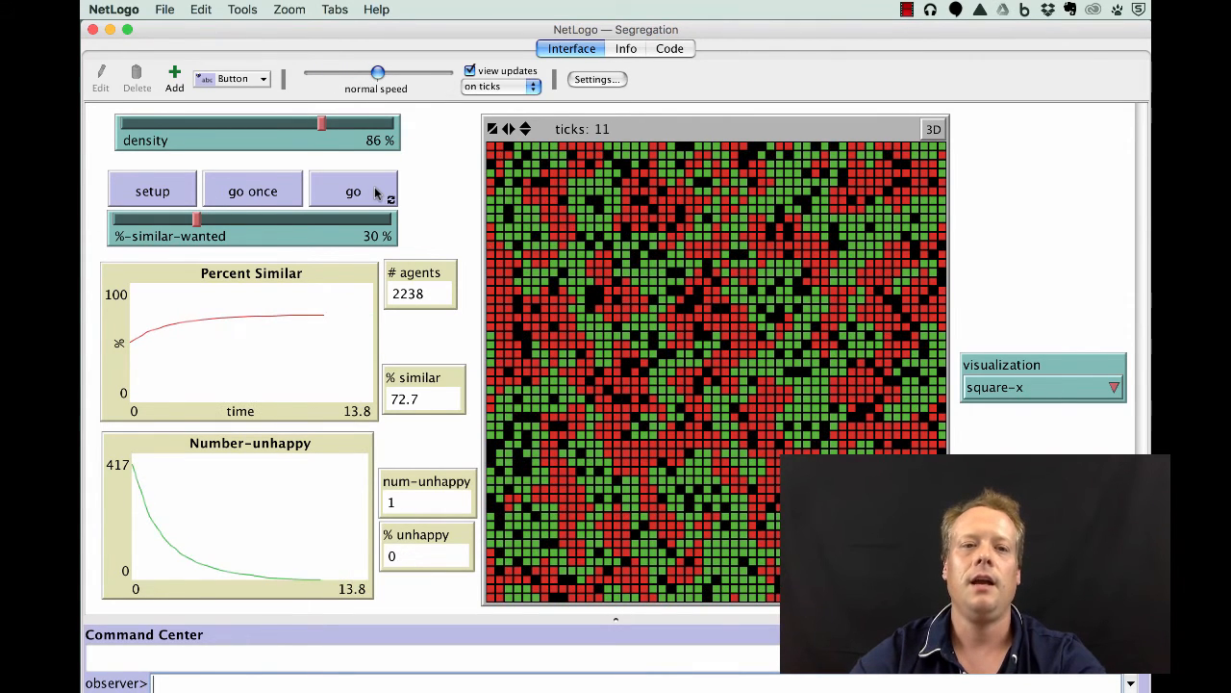
- Lower density to 80% and let 2079 agents settle at tick 13, 74.1% similar
left_click(353, 191)
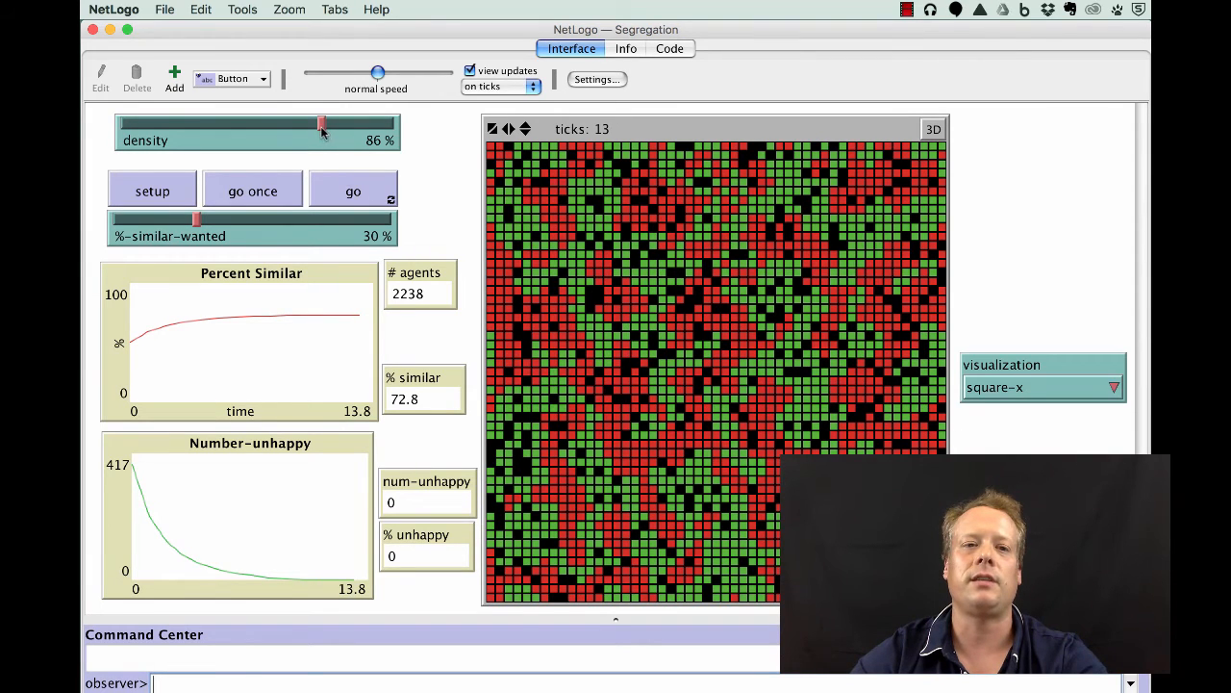
left_click_drag(322, 125, 287, 125)
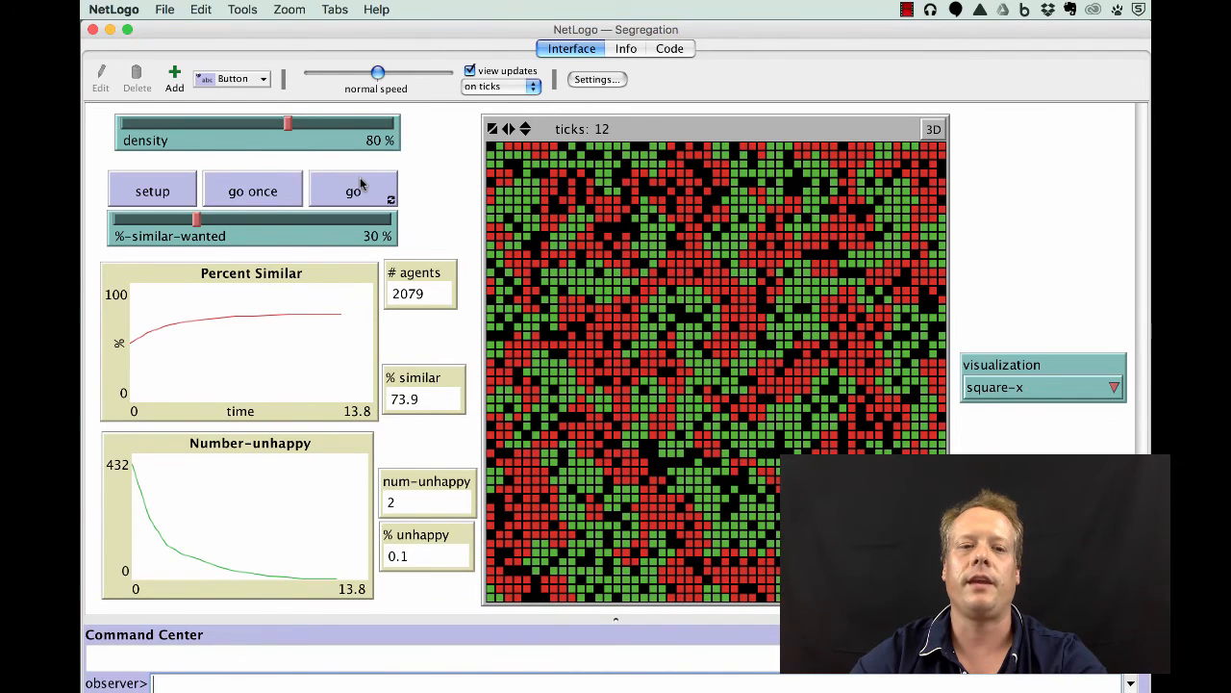
left_click(353, 191)
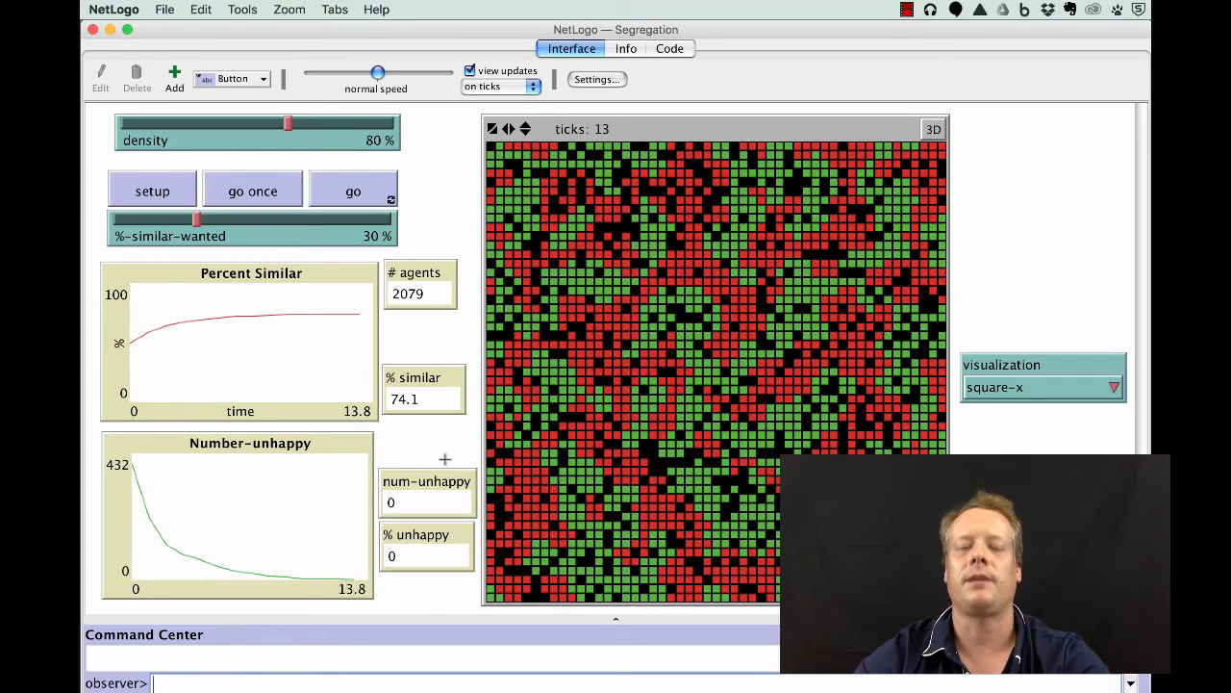
mouse_move(289, 130)
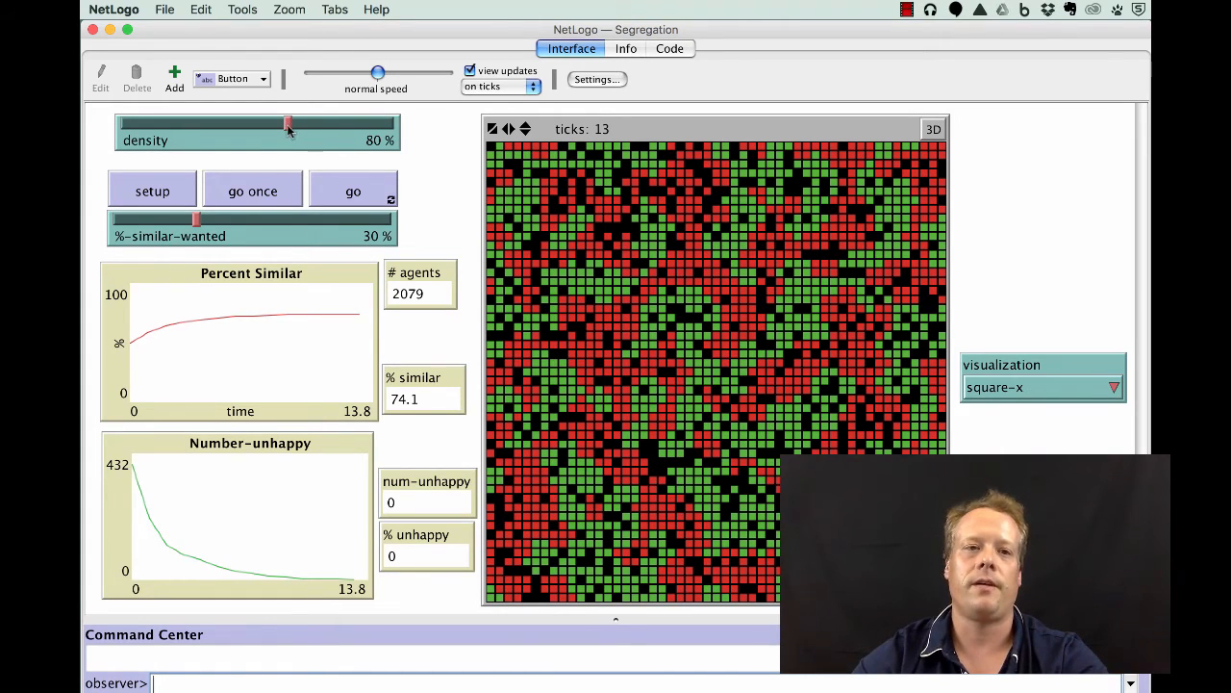
- Set density to 95% and %-similar-wanted to 13%, then set up and run
left_click_drag(287, 126, 371, 126)
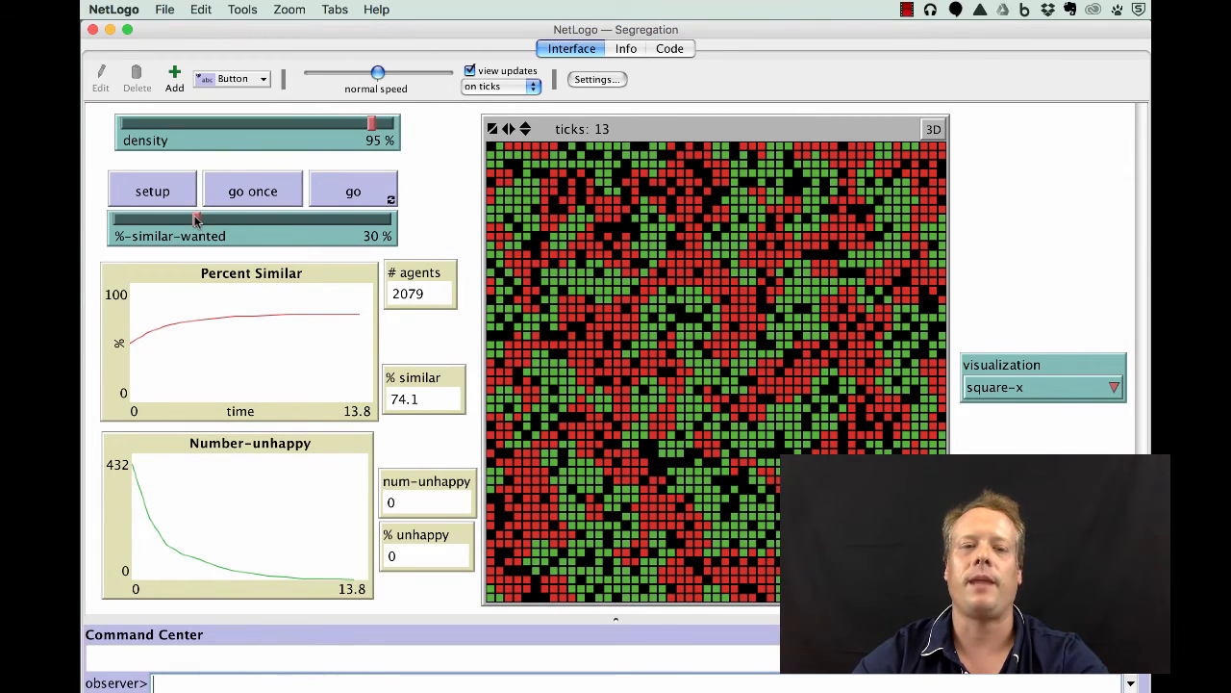
left_click_drag(192, 220, 149, 219)
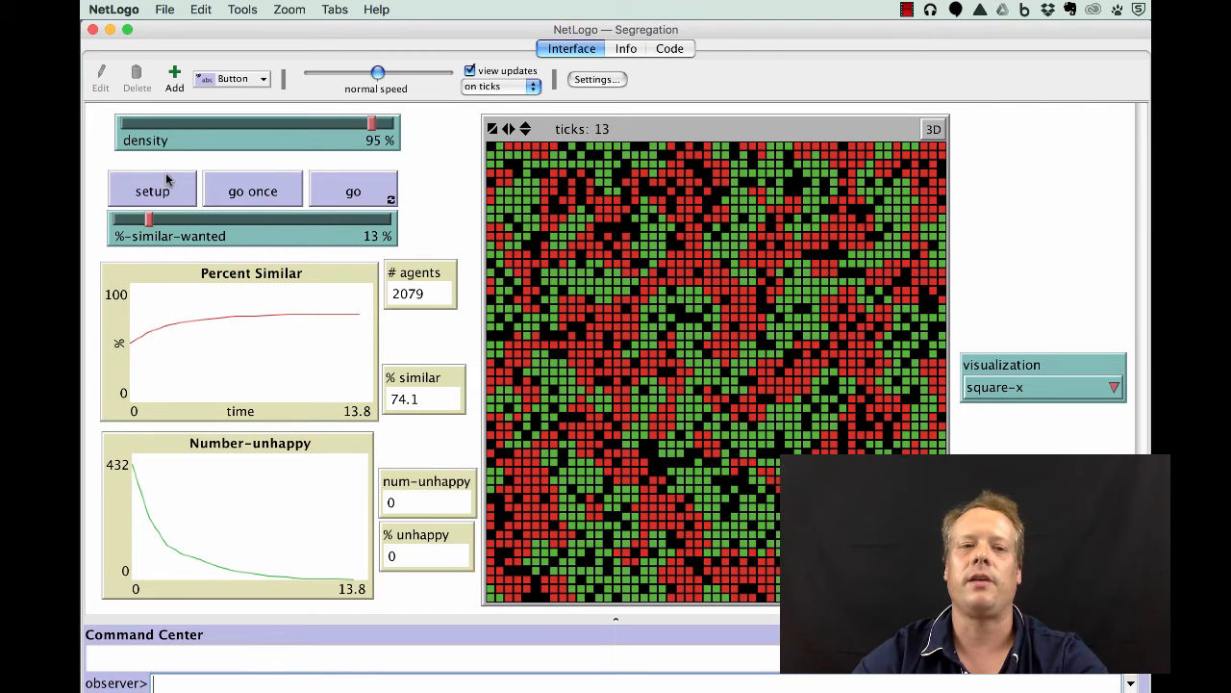
left_click(151, 191)
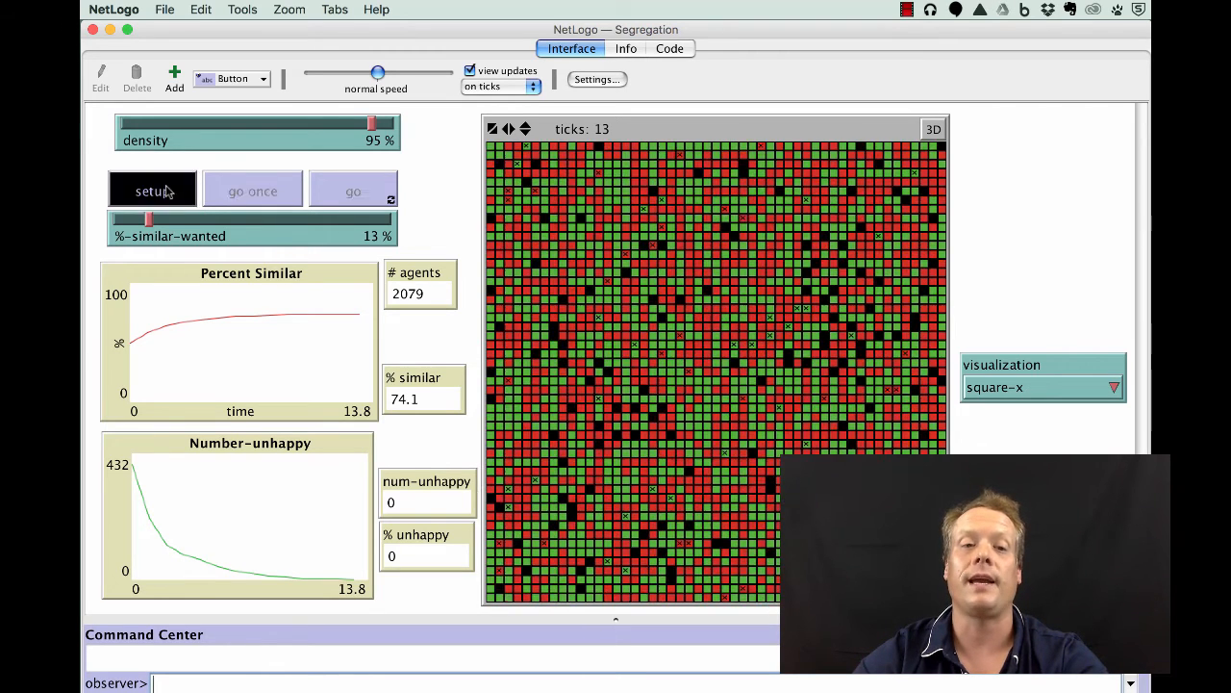
left_click(152, 191)
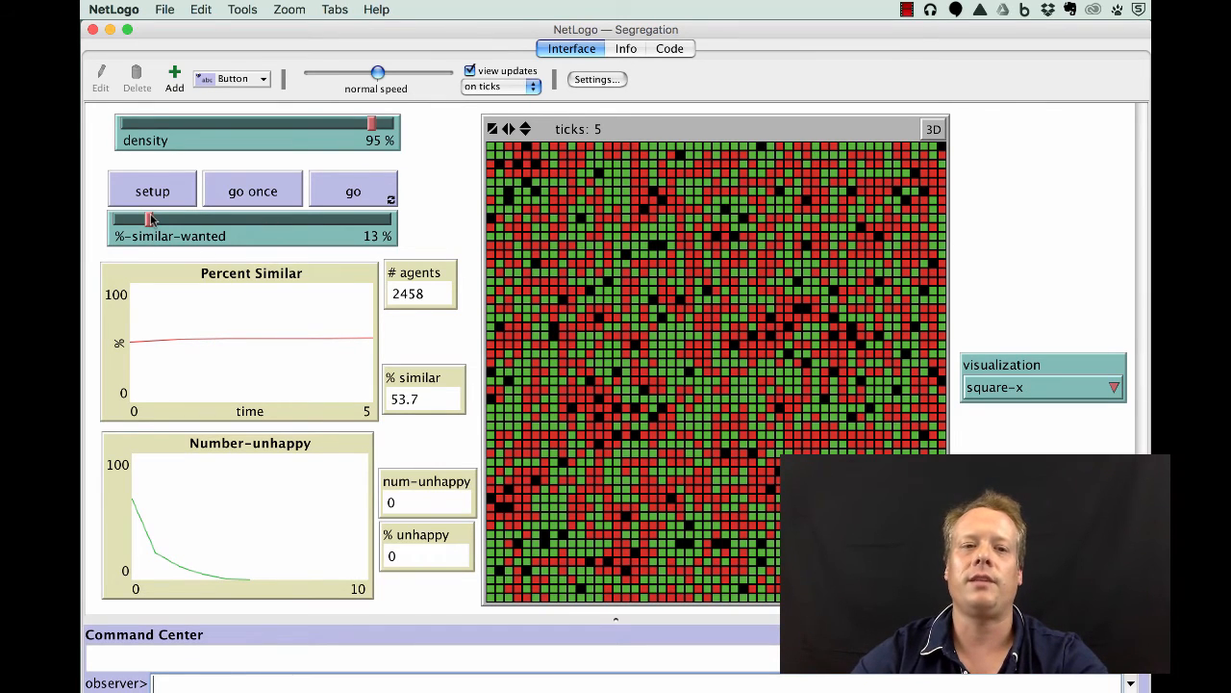
- Raise %-similar-wanted to 21% and rerun 2474 agents to tick 7 at 55.5% similar
left_click_drag(150, 220, 173, 220)
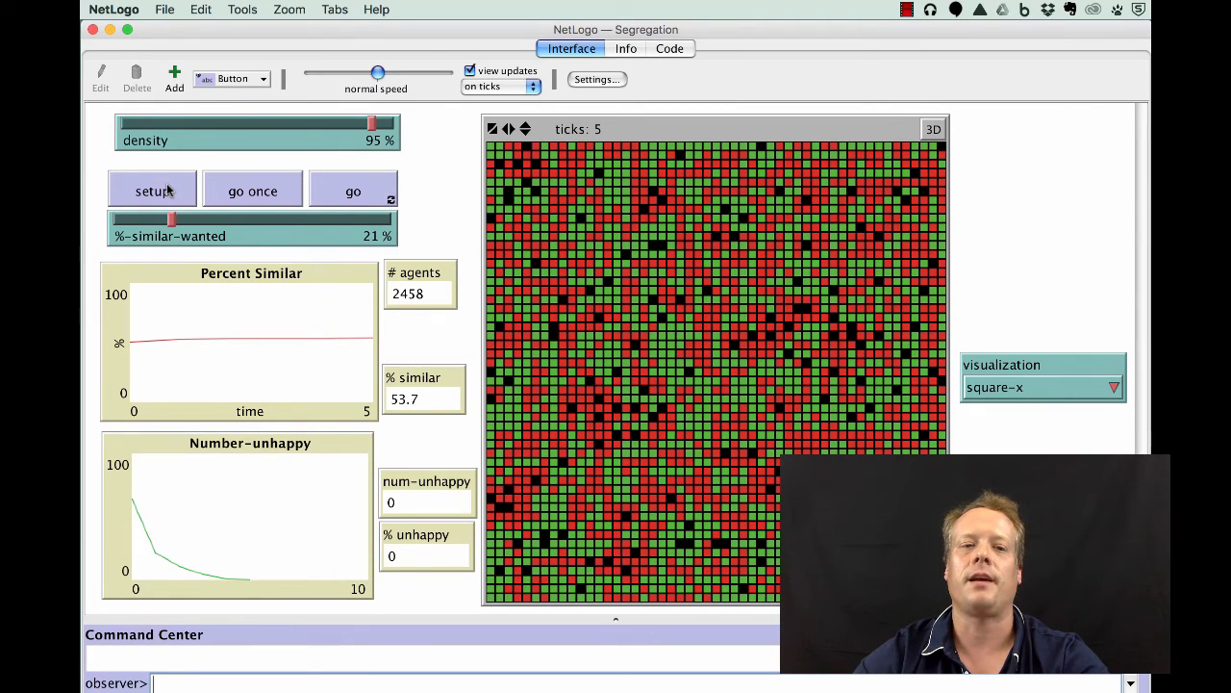
left_click(352, 191)
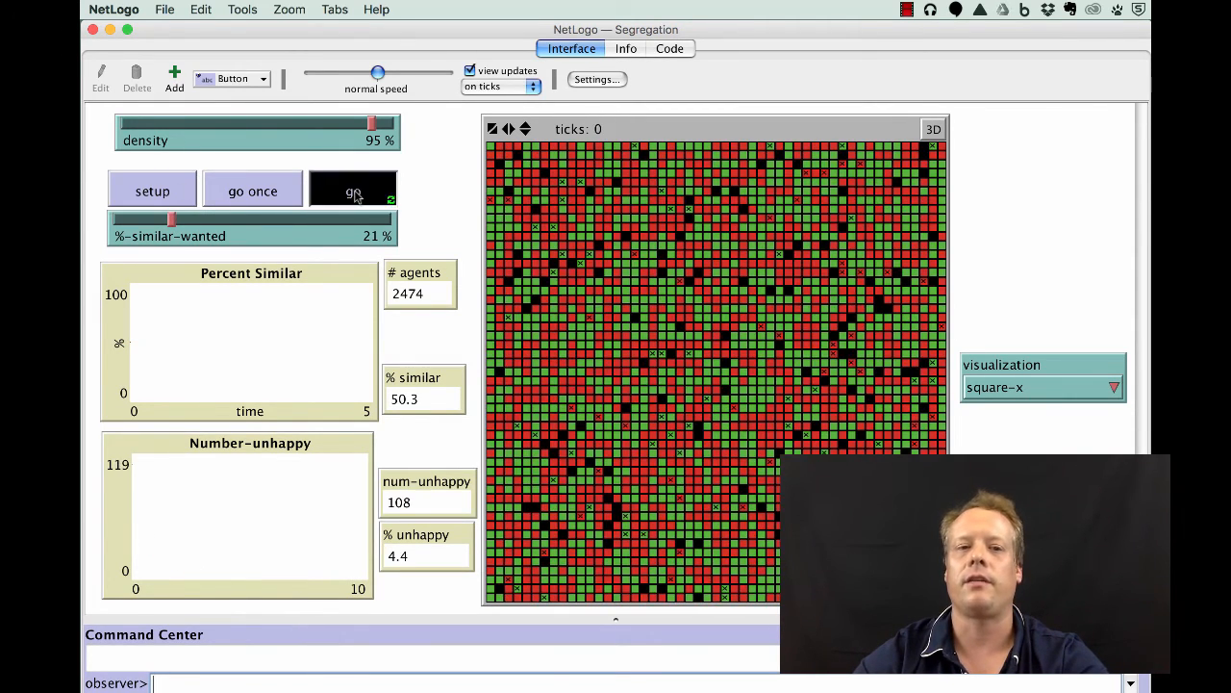
left_click(353, 190)
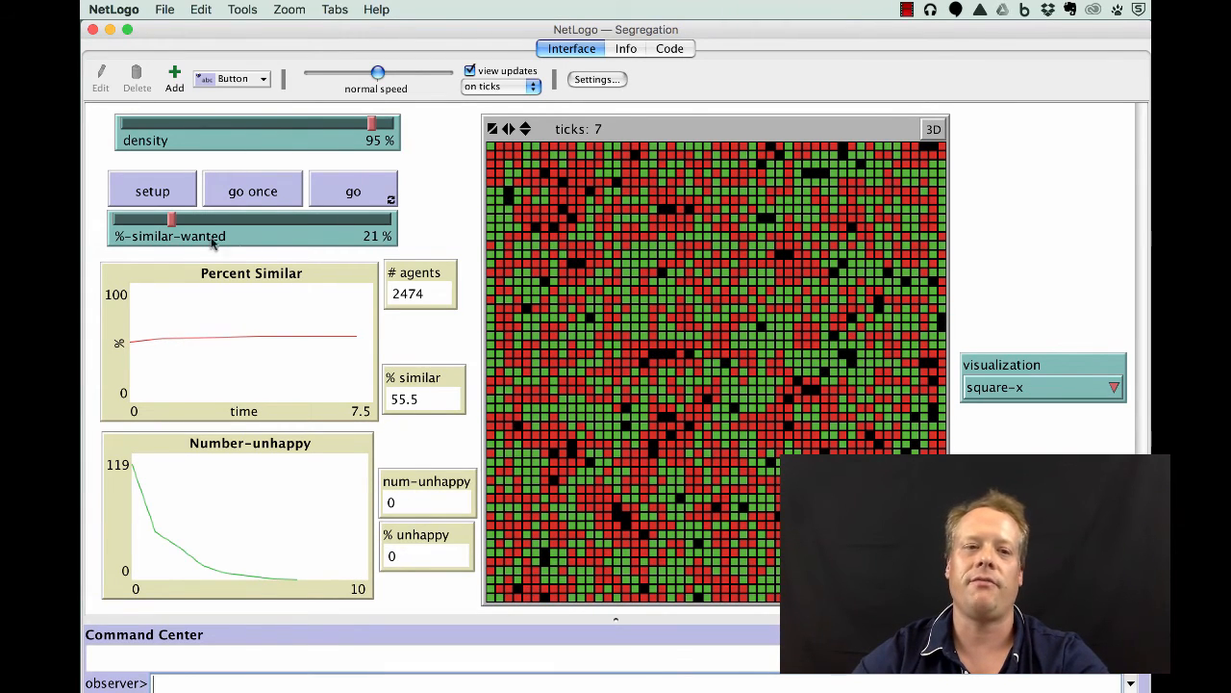
- Raise %-similar-wanted to 64% and run 2466 agents to tick 20, 85.2% similar
left_click_drag(171, 220, 200, 220)
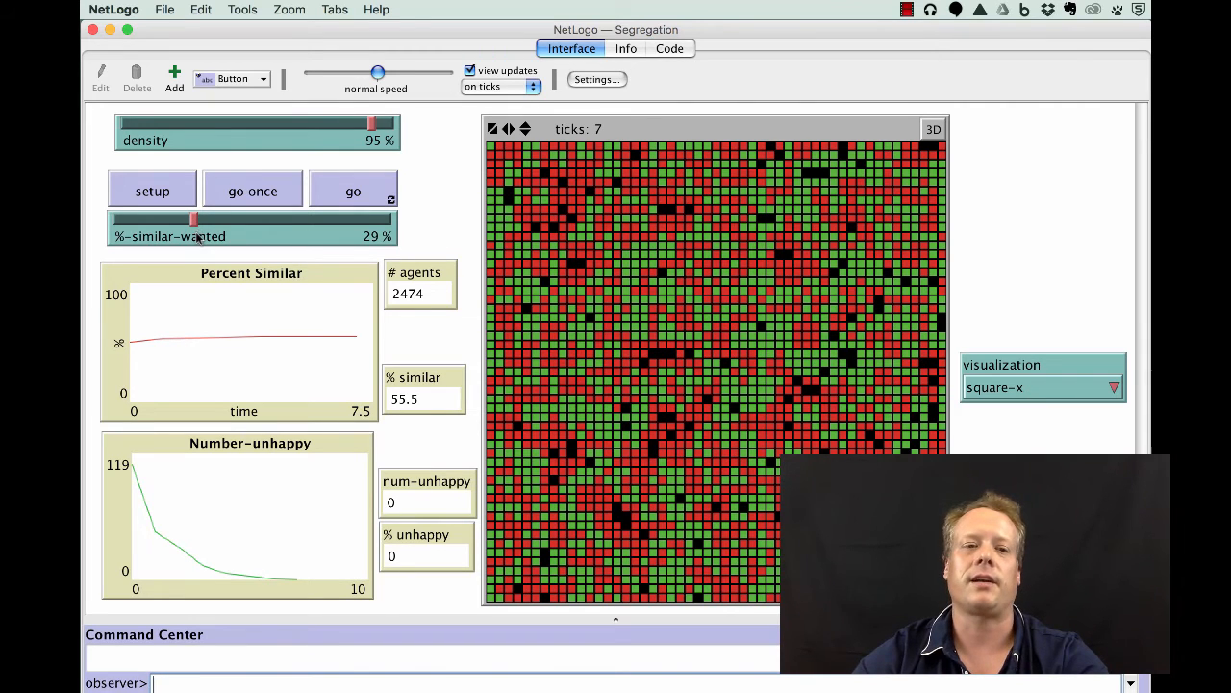
left_click_drag(193, 221, 292, 220)
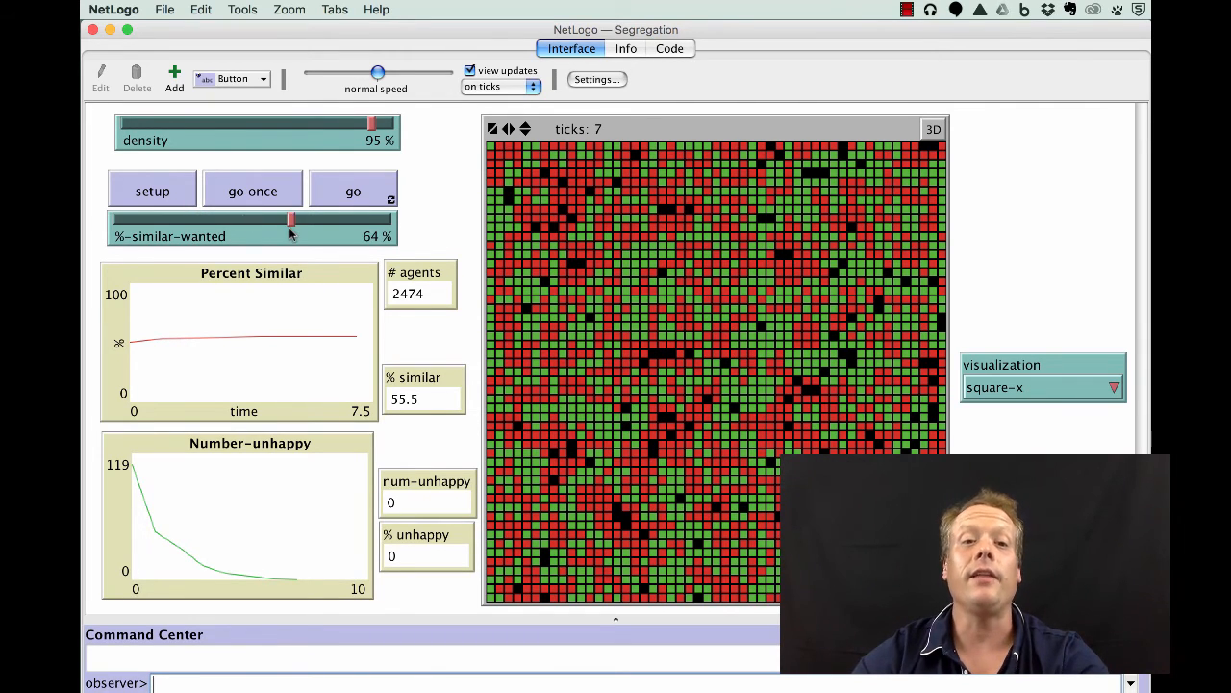
left_click(353, 191)
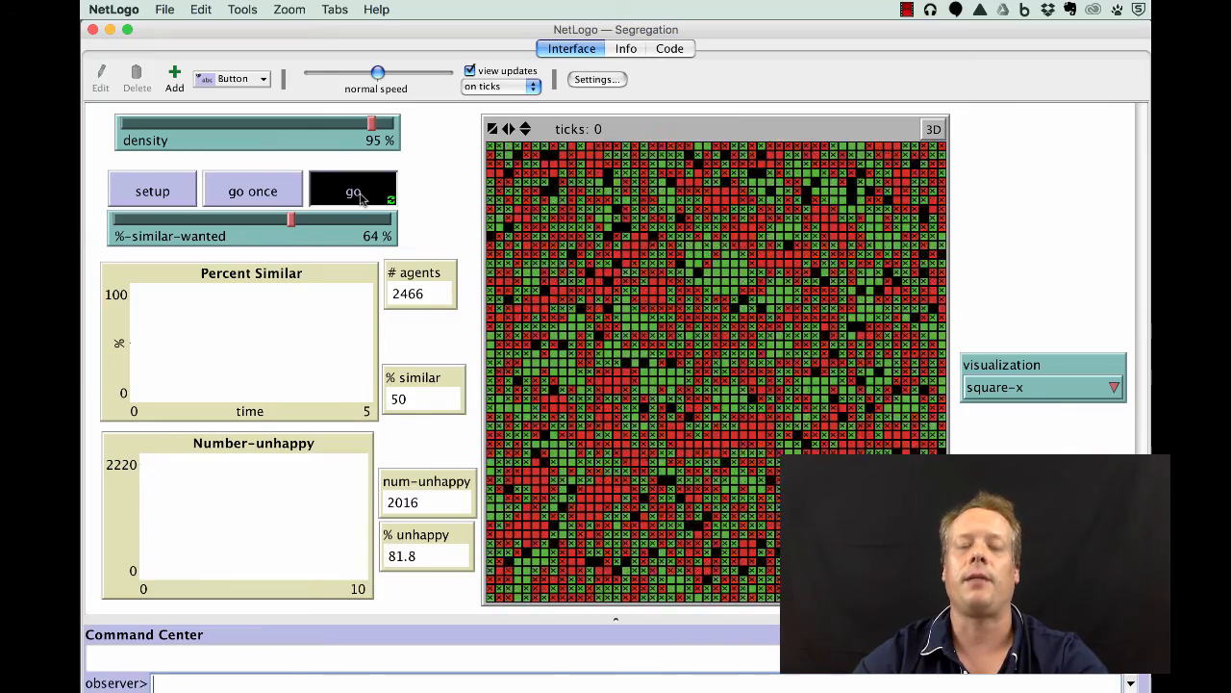
left_click(353, 190)
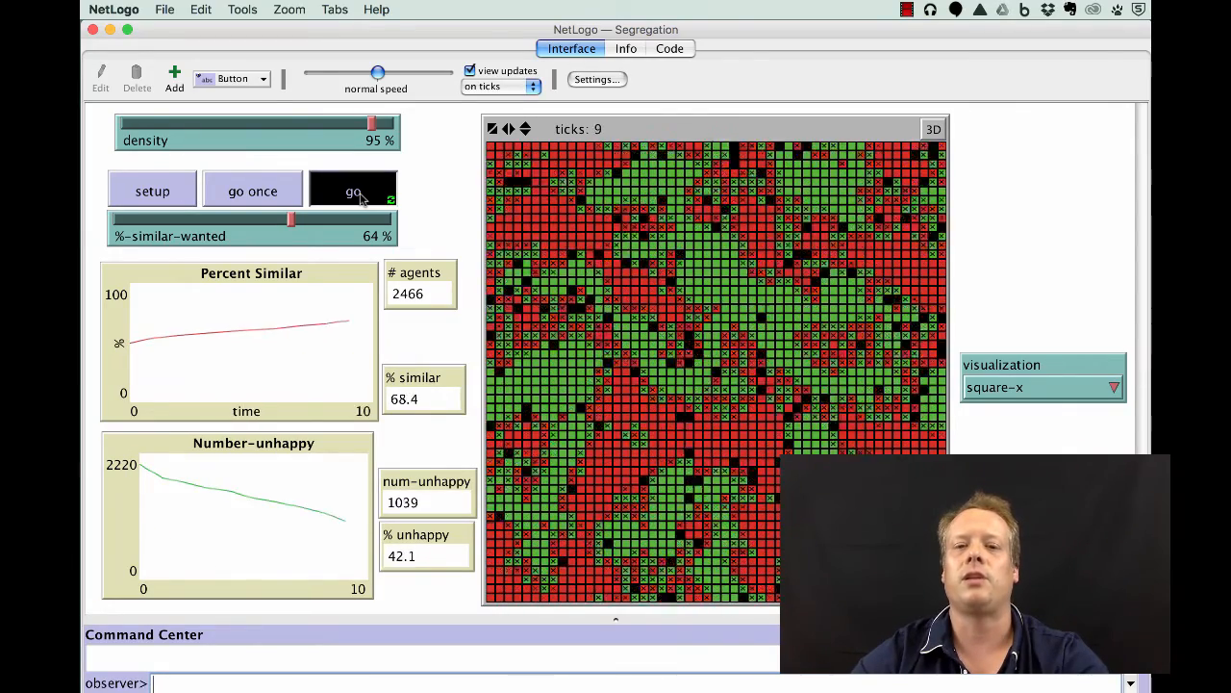
left_click(353, 190)
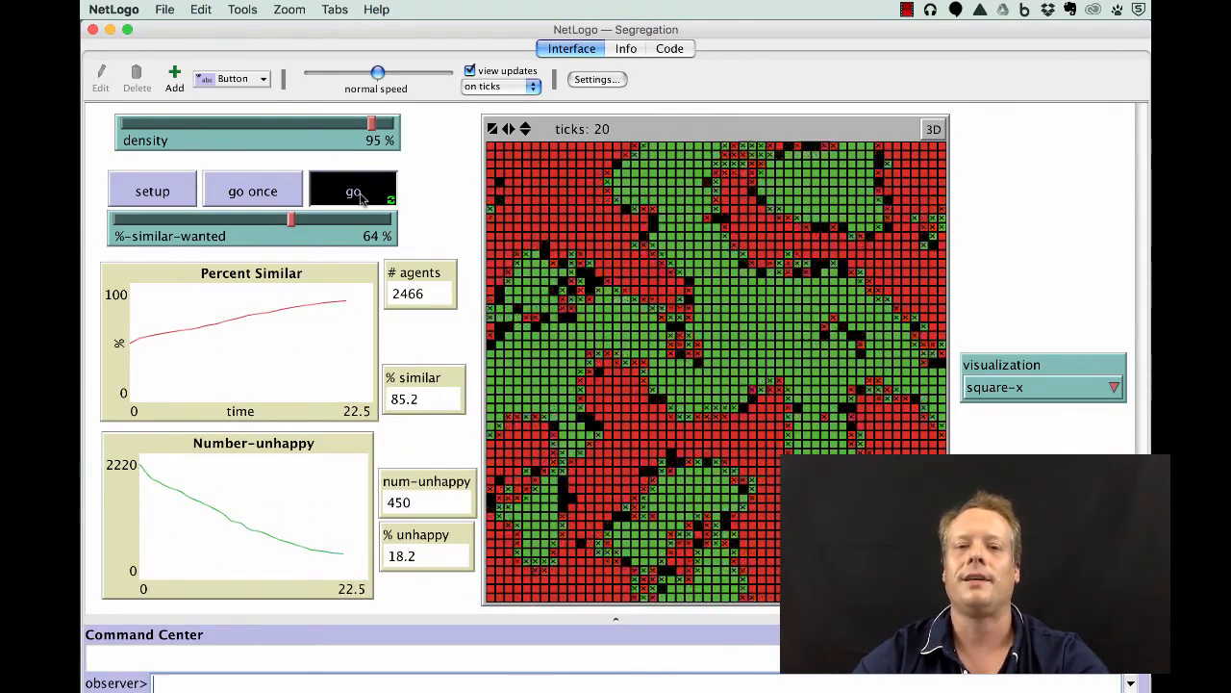